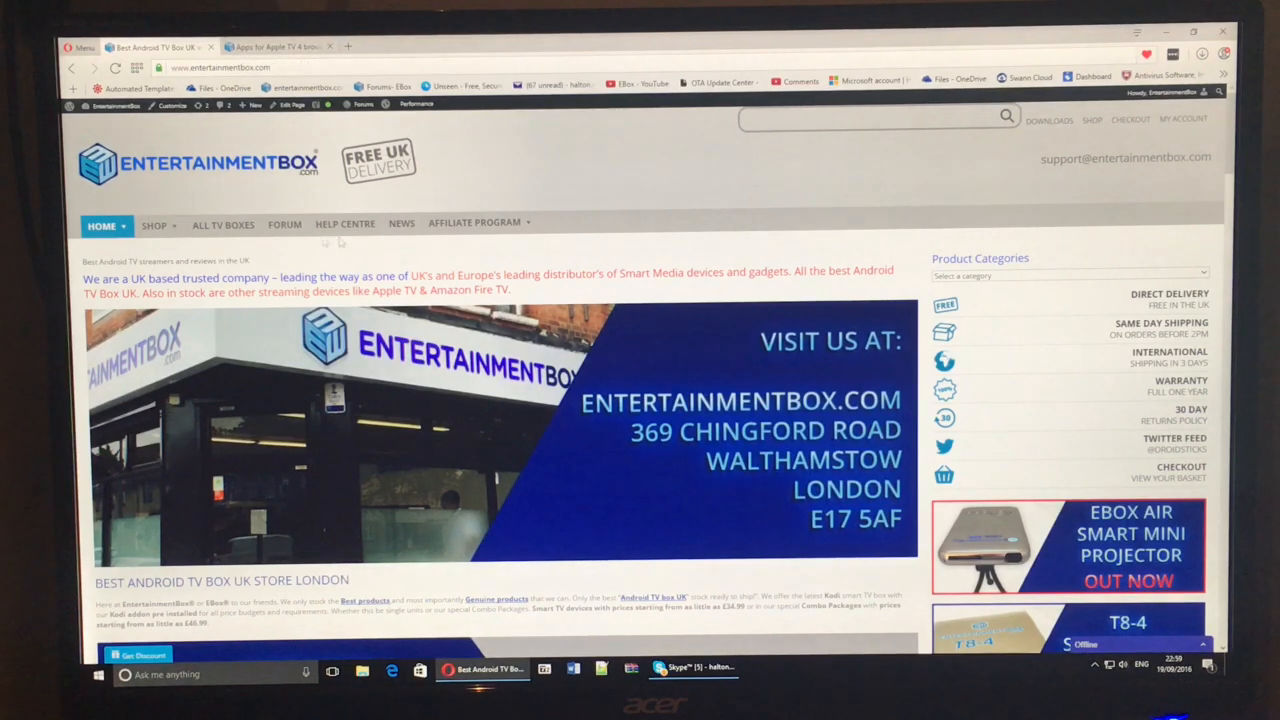
# Step: Navigate from the Home menu to the Apple TV 4 help guides page
pyautogui.click(220, 68)
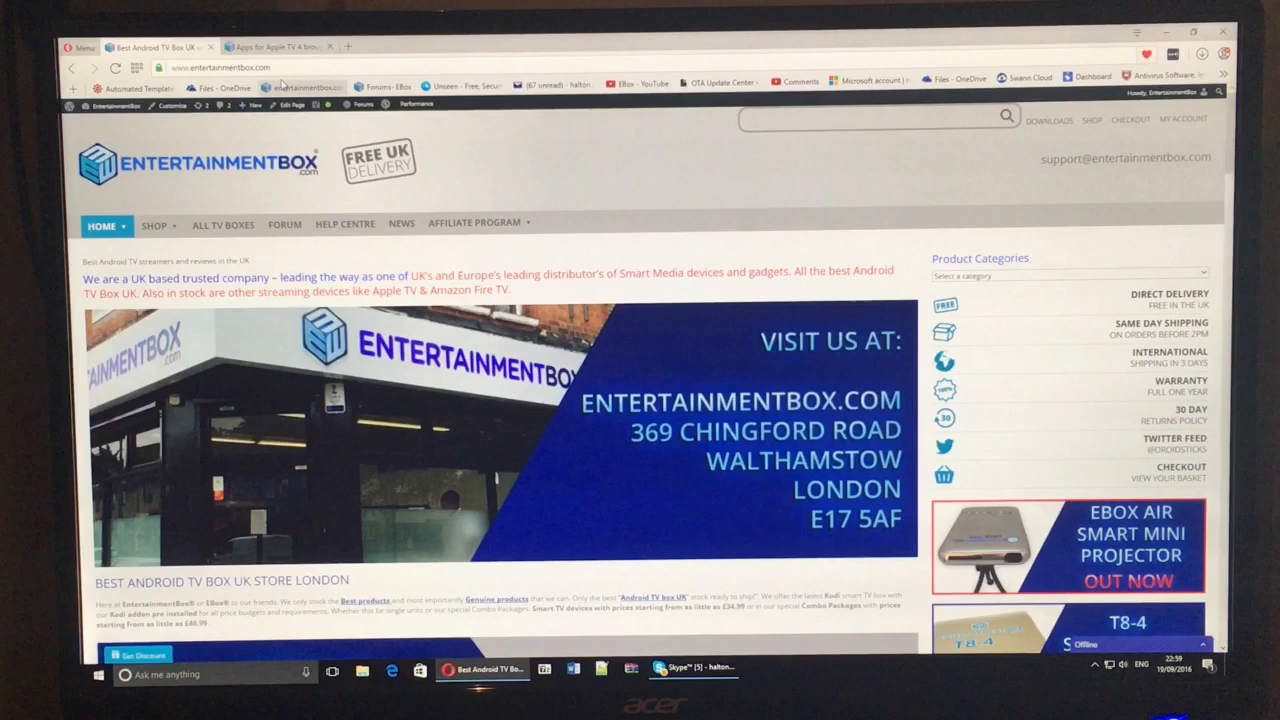
pyautogui.click(220, 68)
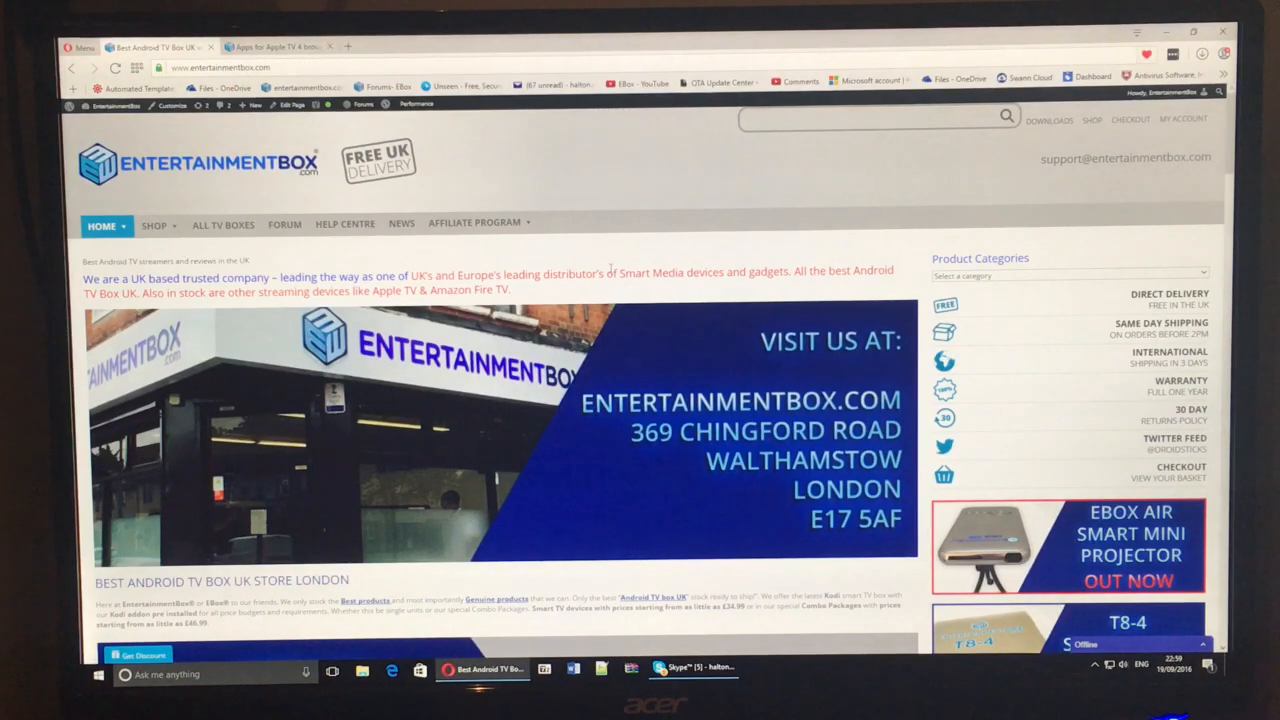
pyautogui.click(230, 68)
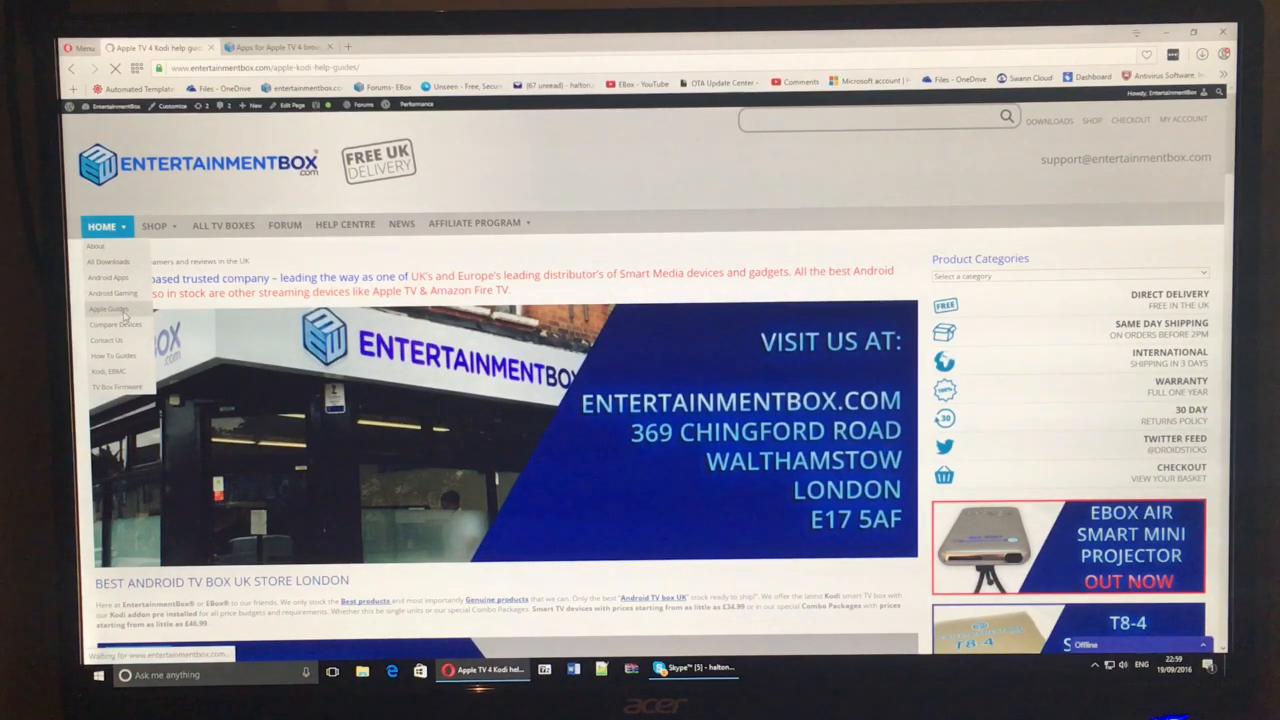
# Step: Scroll down the help guides page to the Download apps for Apple TV 4 link
pyautogui.scroll(-3)
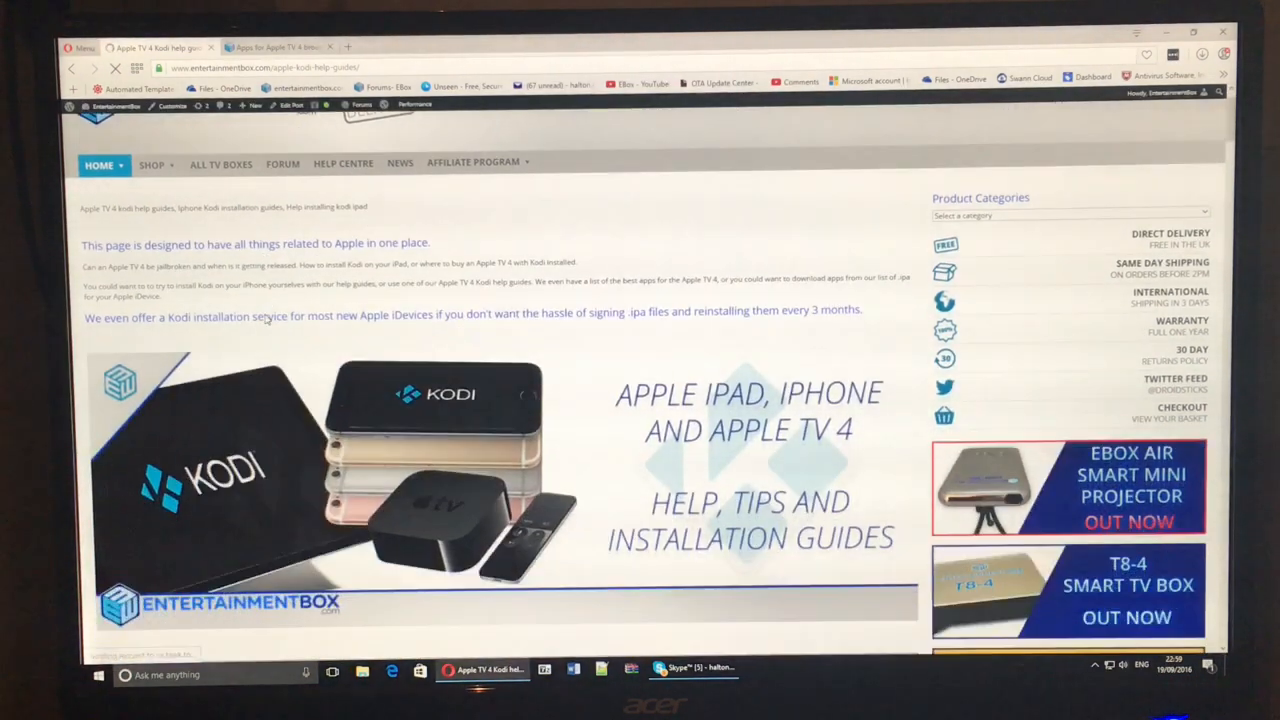
pyautogui.scroll(-3)
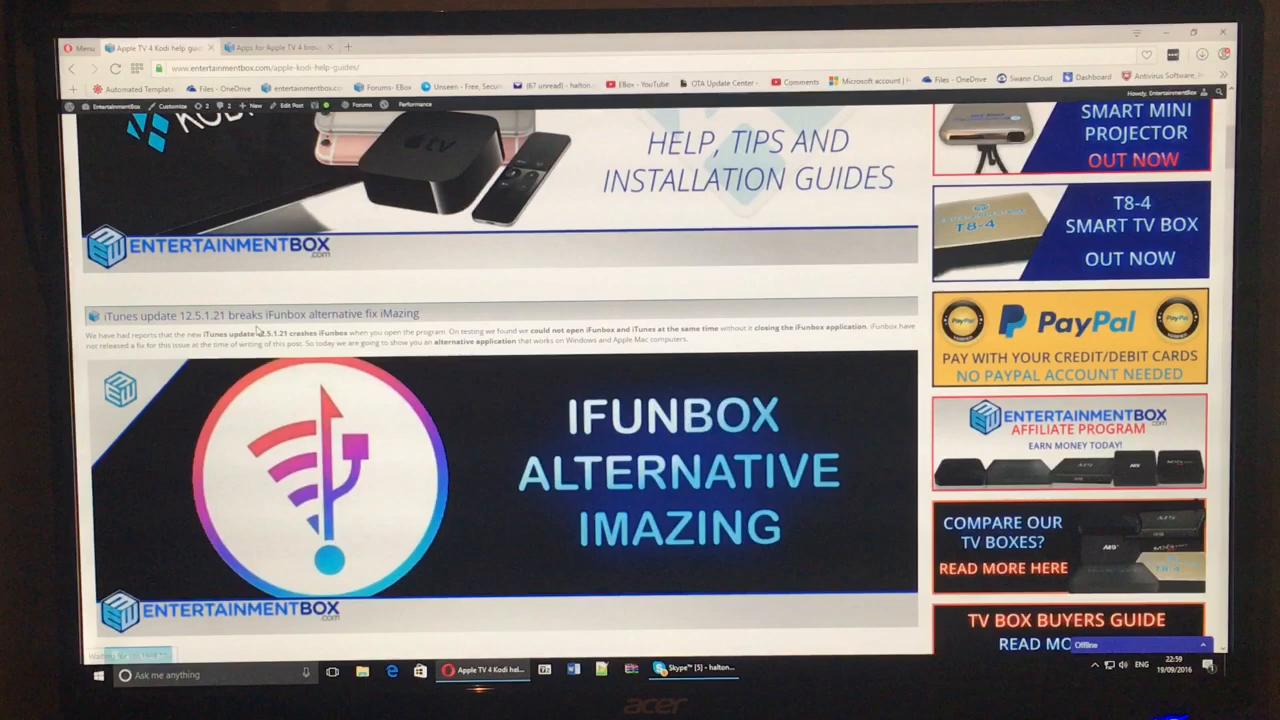
pyautogui.scroll(-3)
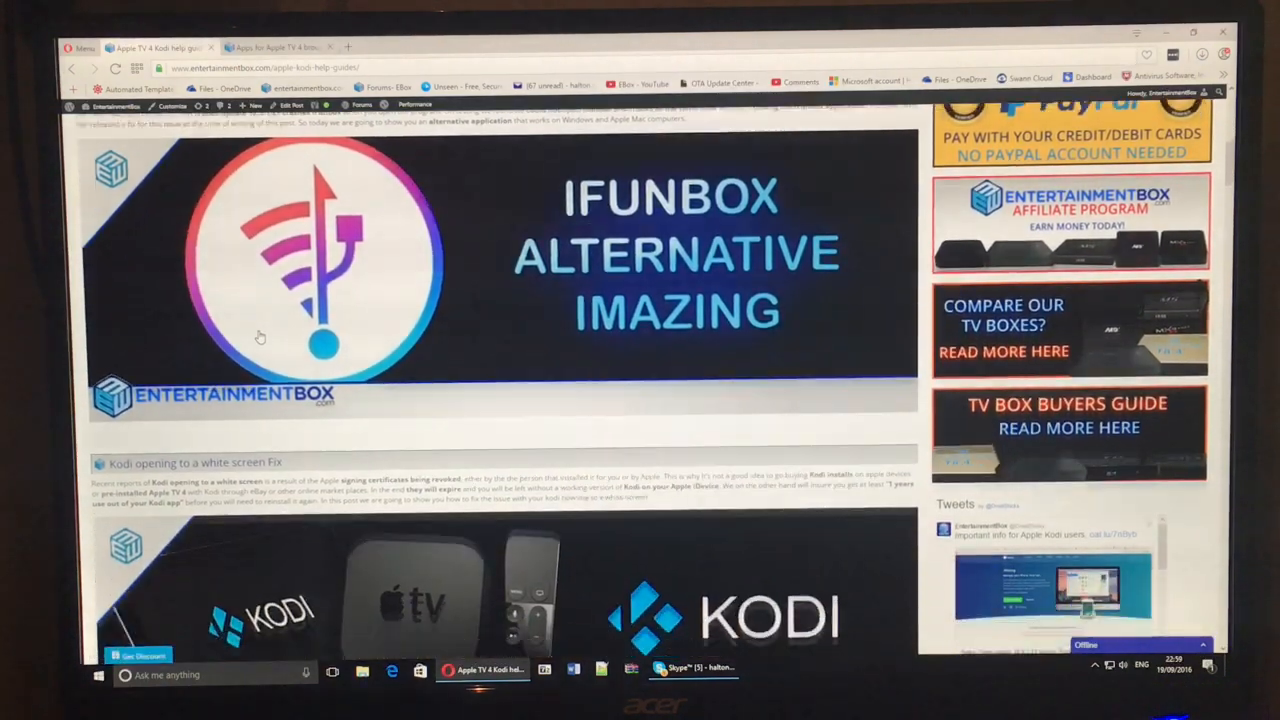
pyautogui.scroll(-3)
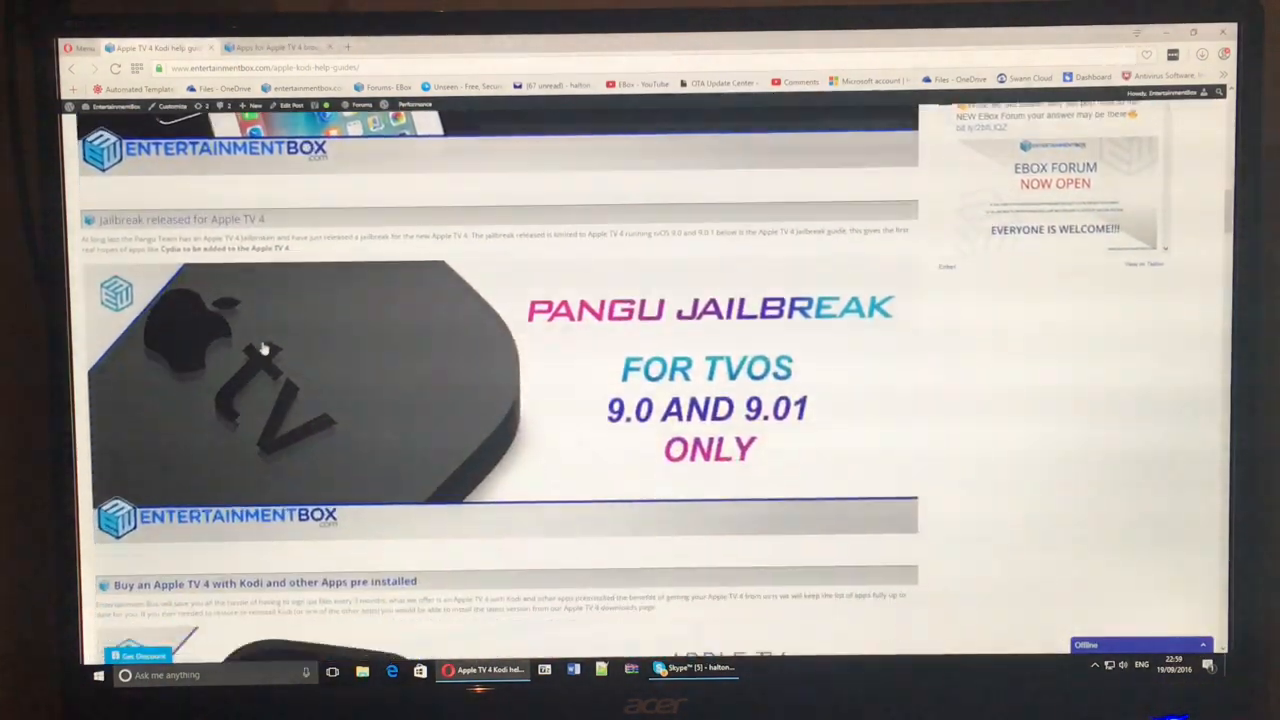
pyautogui.scroll(-3)
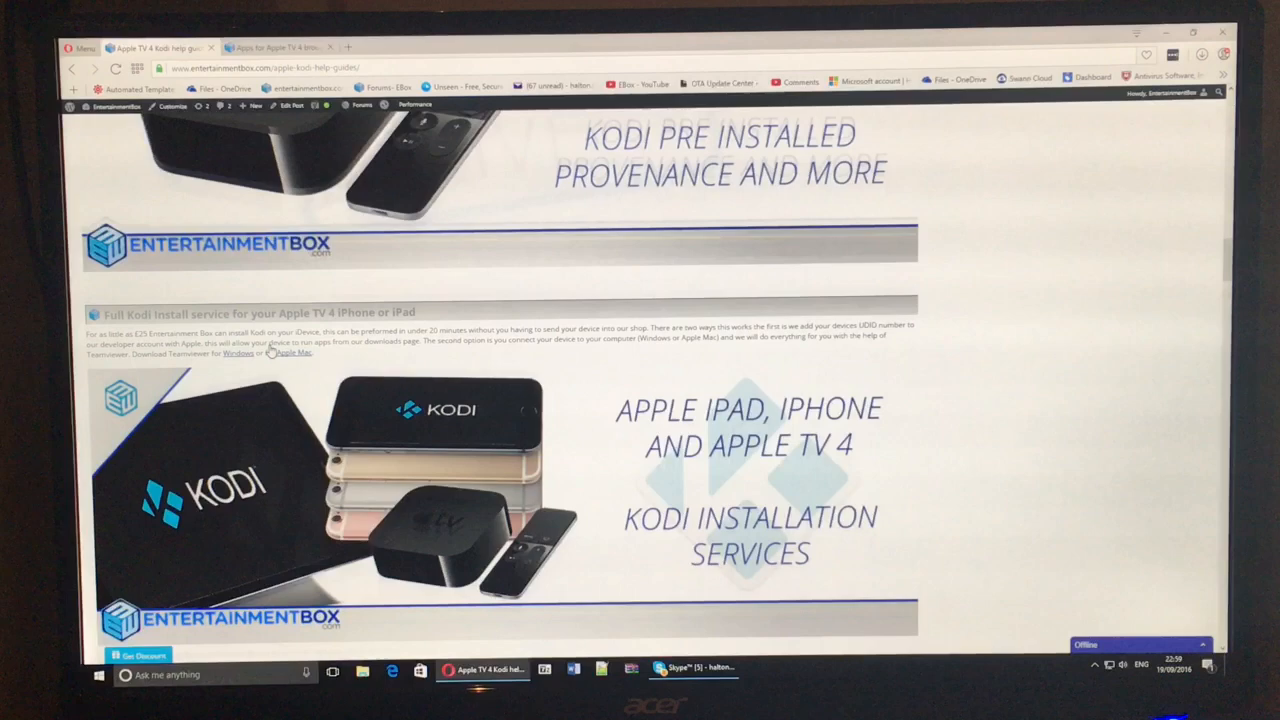
pyautogui.scroll(-3)
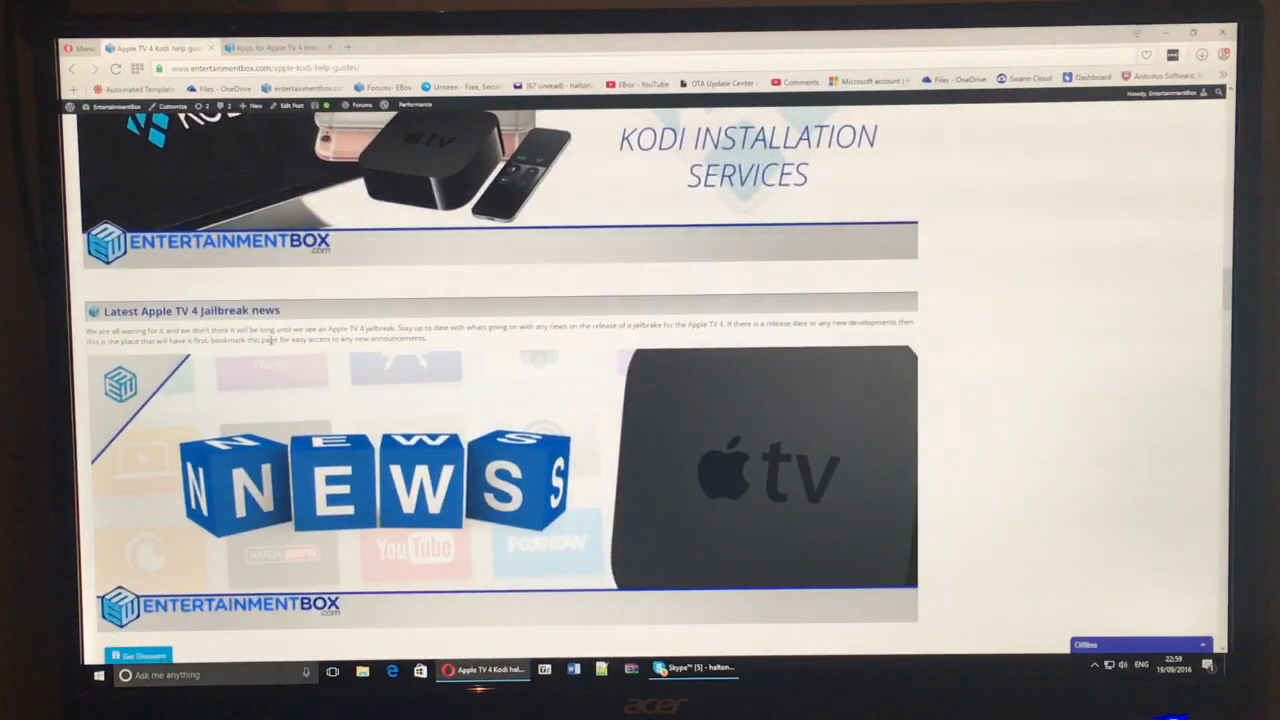
pyautogui.scroll(-3)
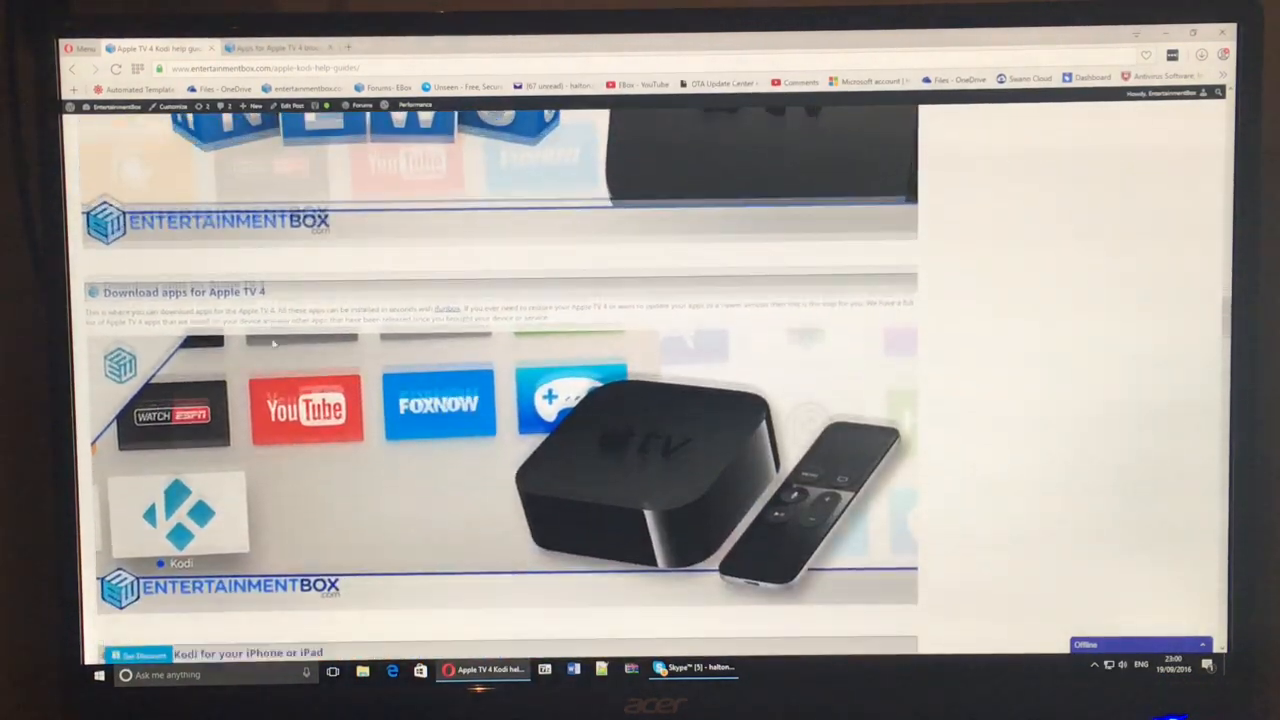
pyautogui.scroll(-3)
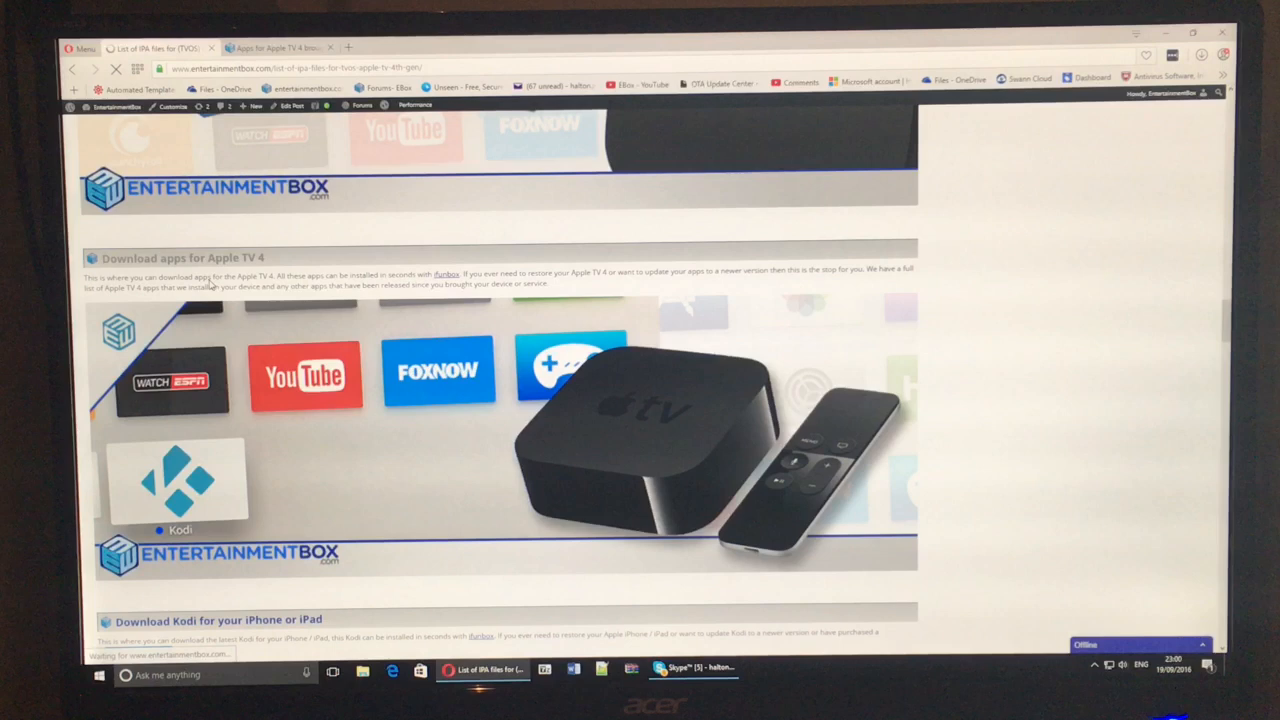
# Step: Read the reinstall steps and open the Download iMazing link in a new tab
pyautogui.scroll(3)
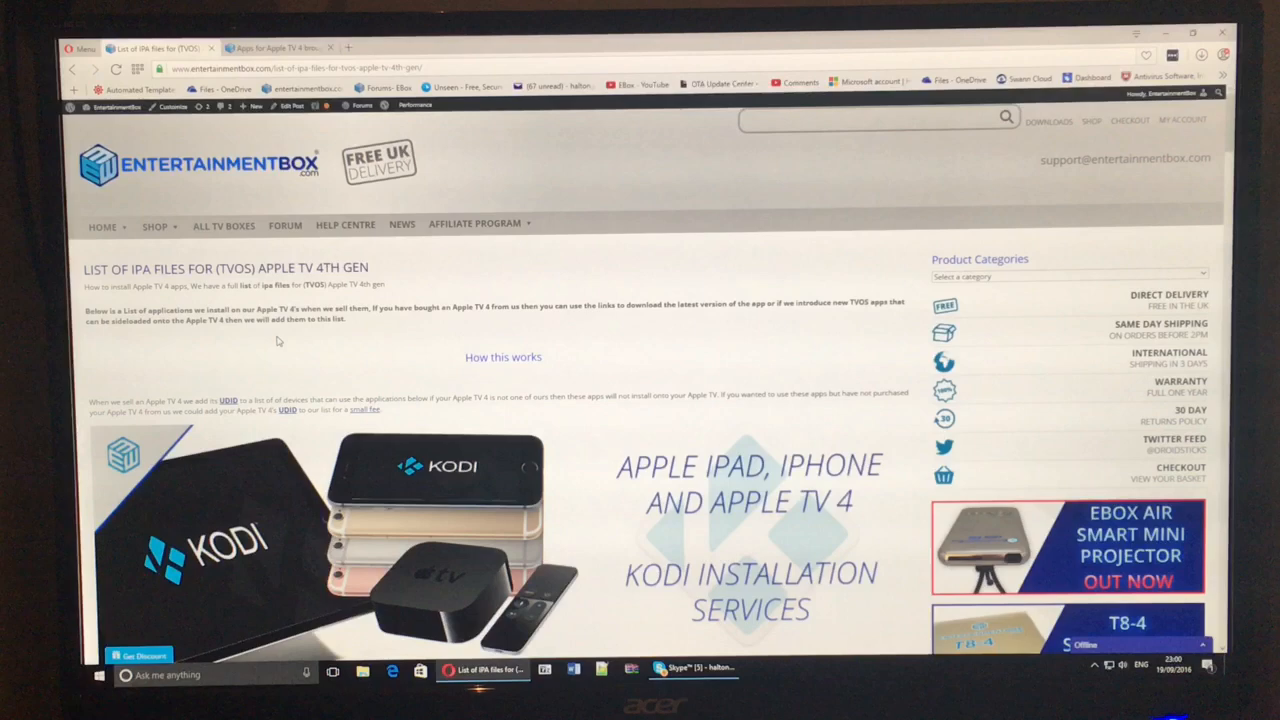
pyautogui.scroll(-3)
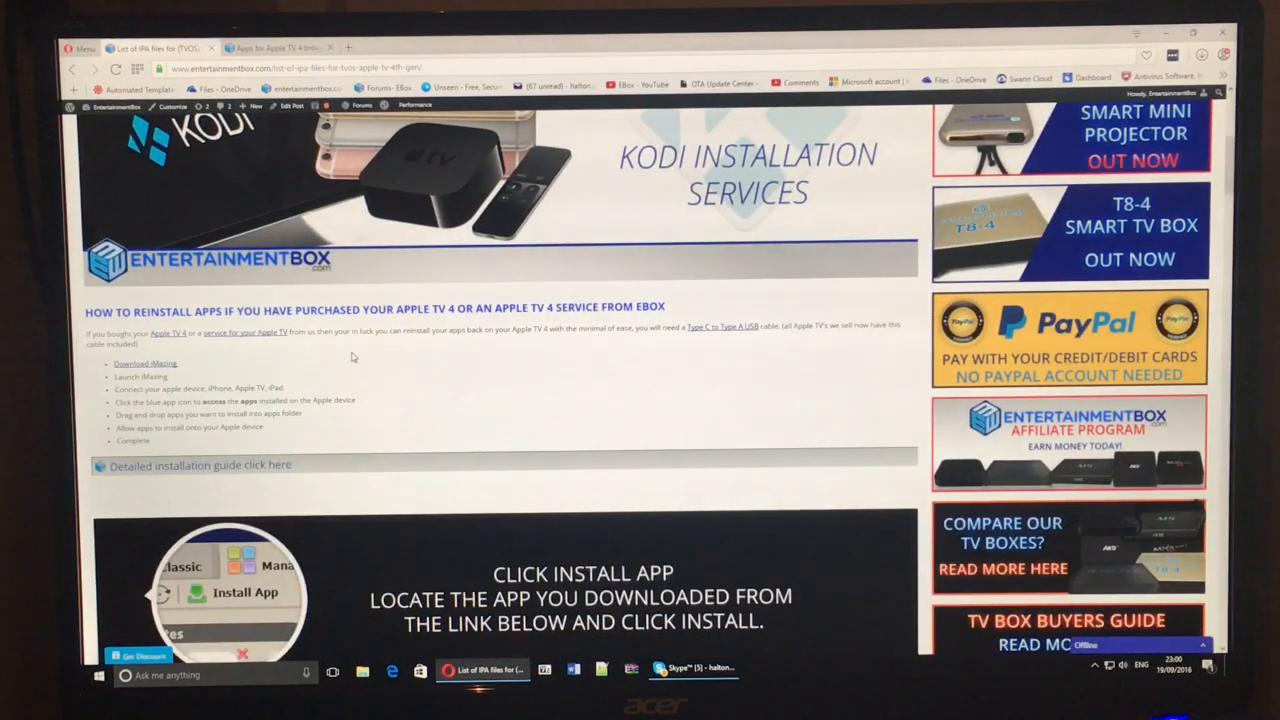
pyautogui.doubleClick(96, 308)
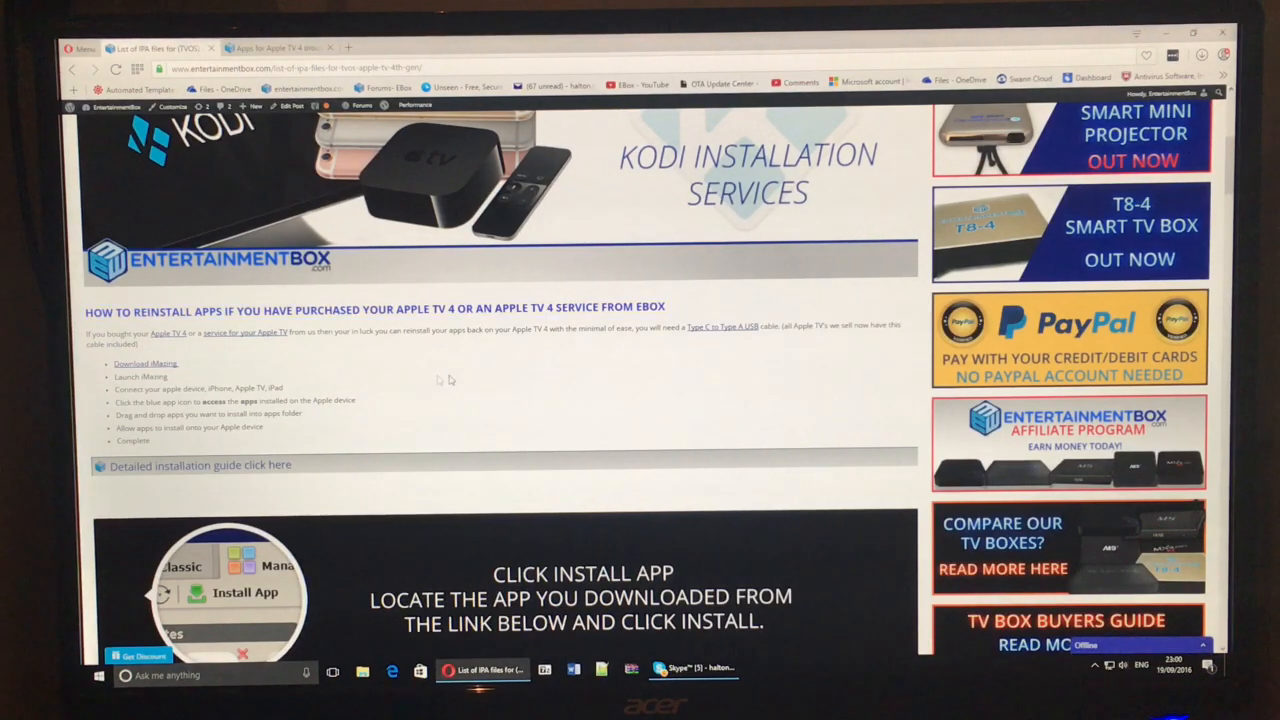
pyautogui.rightClick(144, 364)
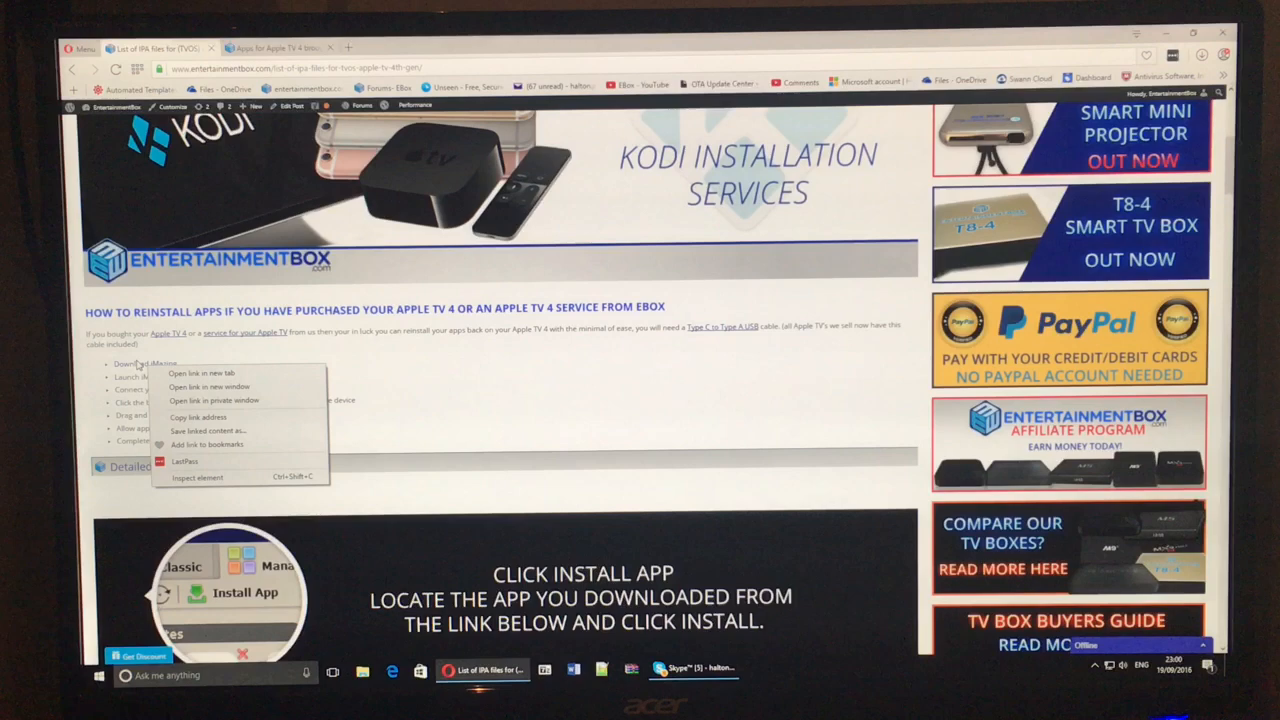
pyautogui.click(200, 372)
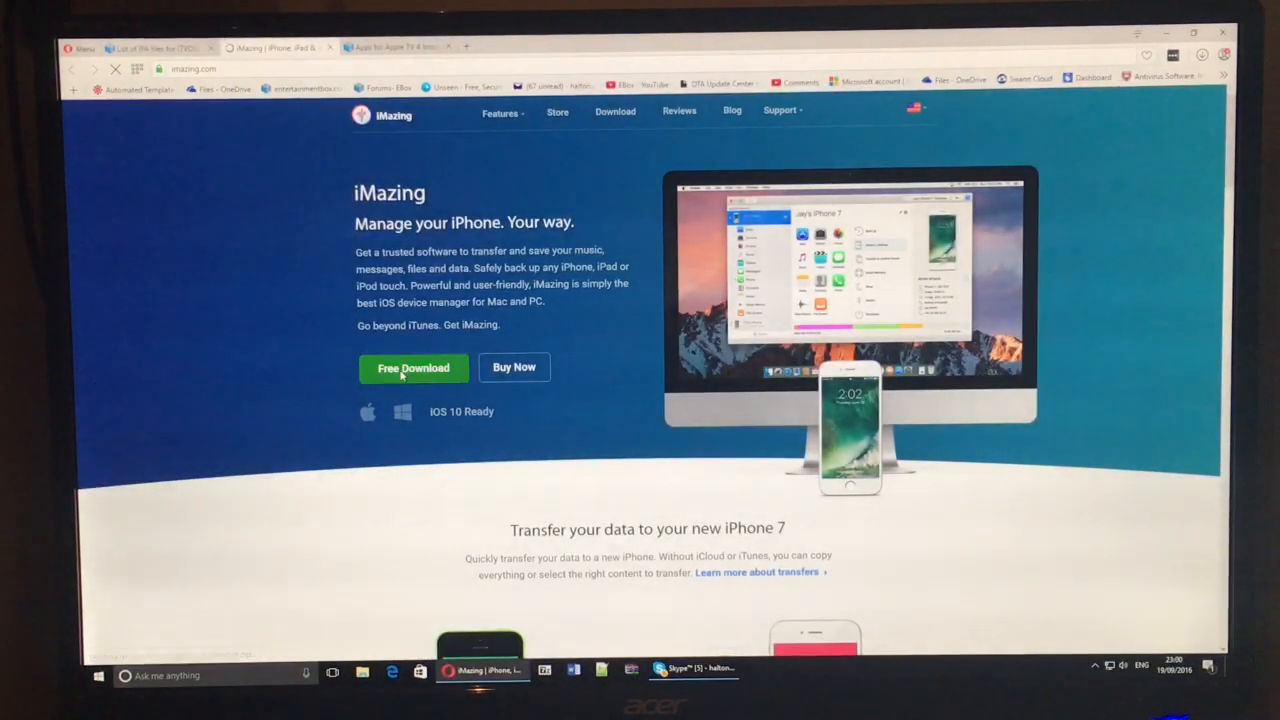
# Step: Download iMazing for PC and run the downloaded installer
pyautogui.click(412, 368)
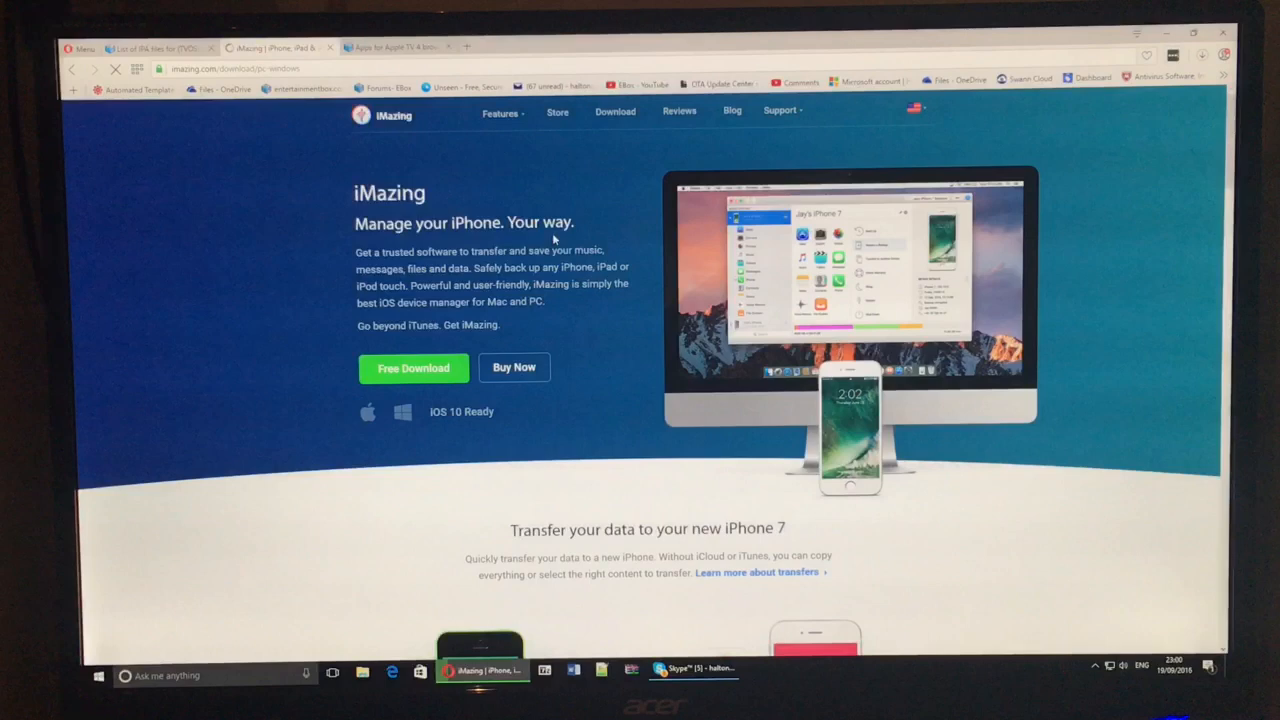
pyautogui.click(412, 368)
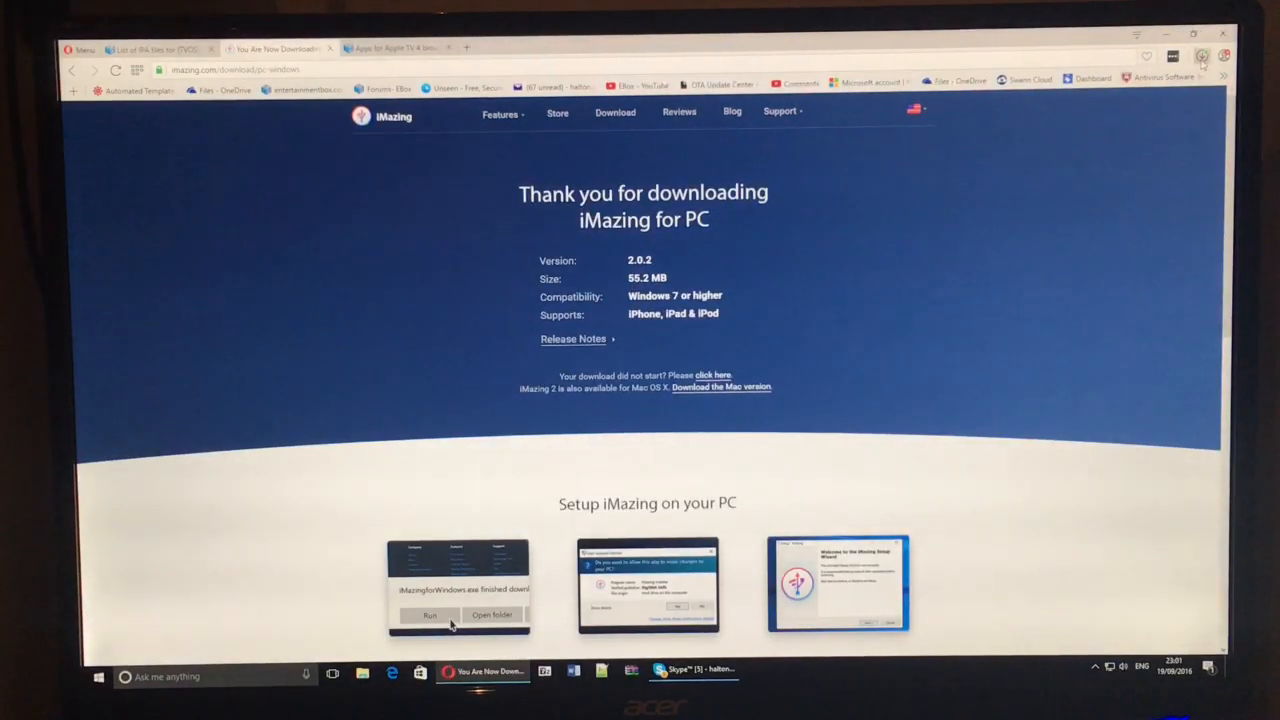
pyautogui.click(1200, 56)
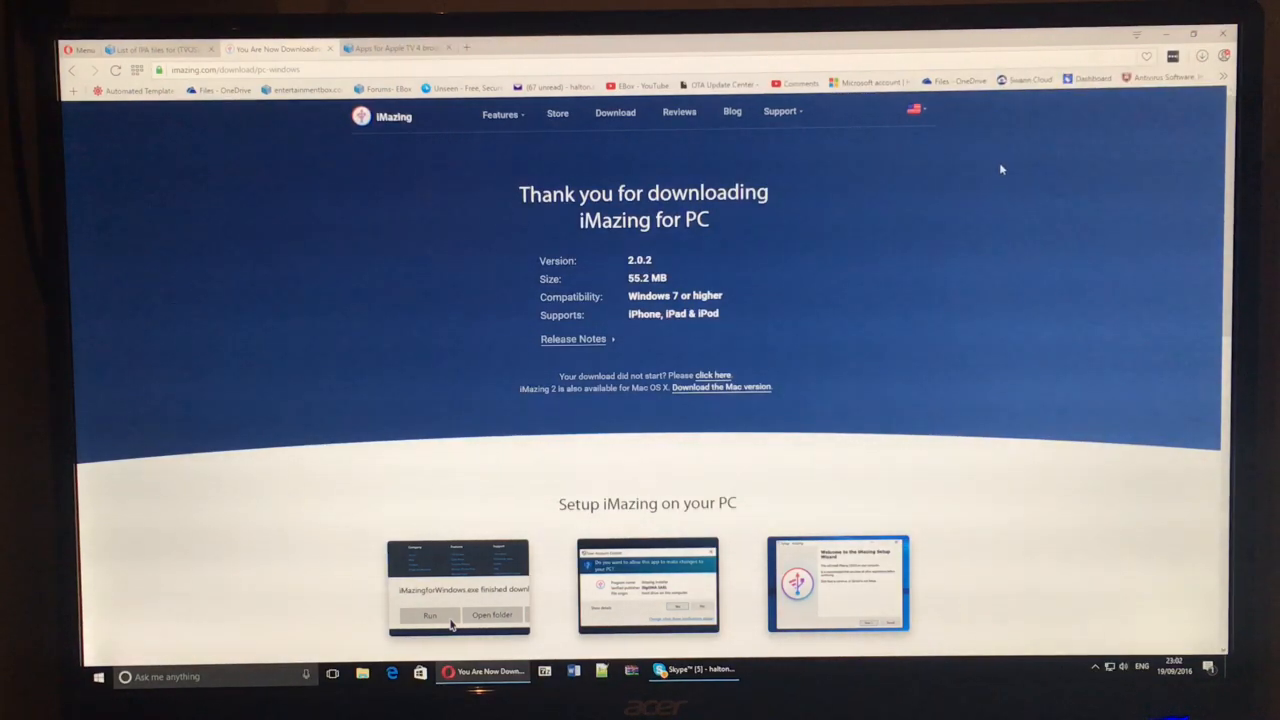
pyautogui.click(428, 614)
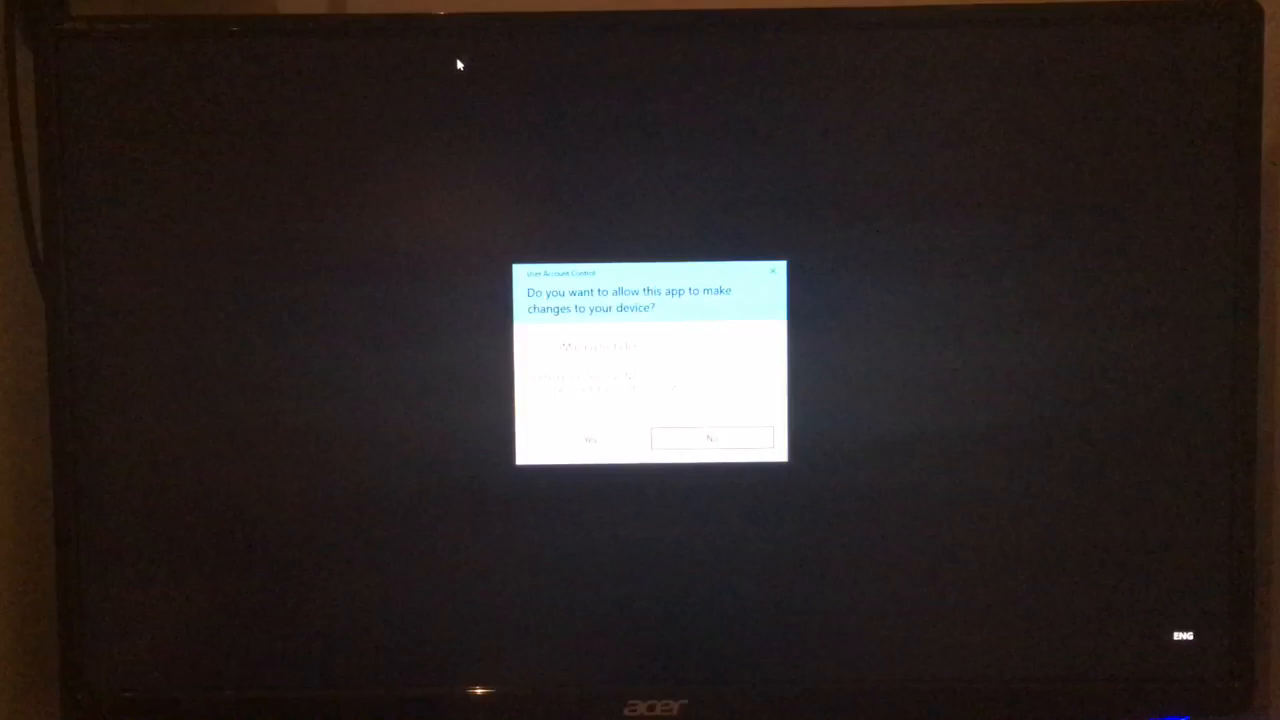
# Step: Install iMazing with the license accepted and a desktop shortcut, finishing with Launch iMazing ticked
pyautogui.click(590, 440)
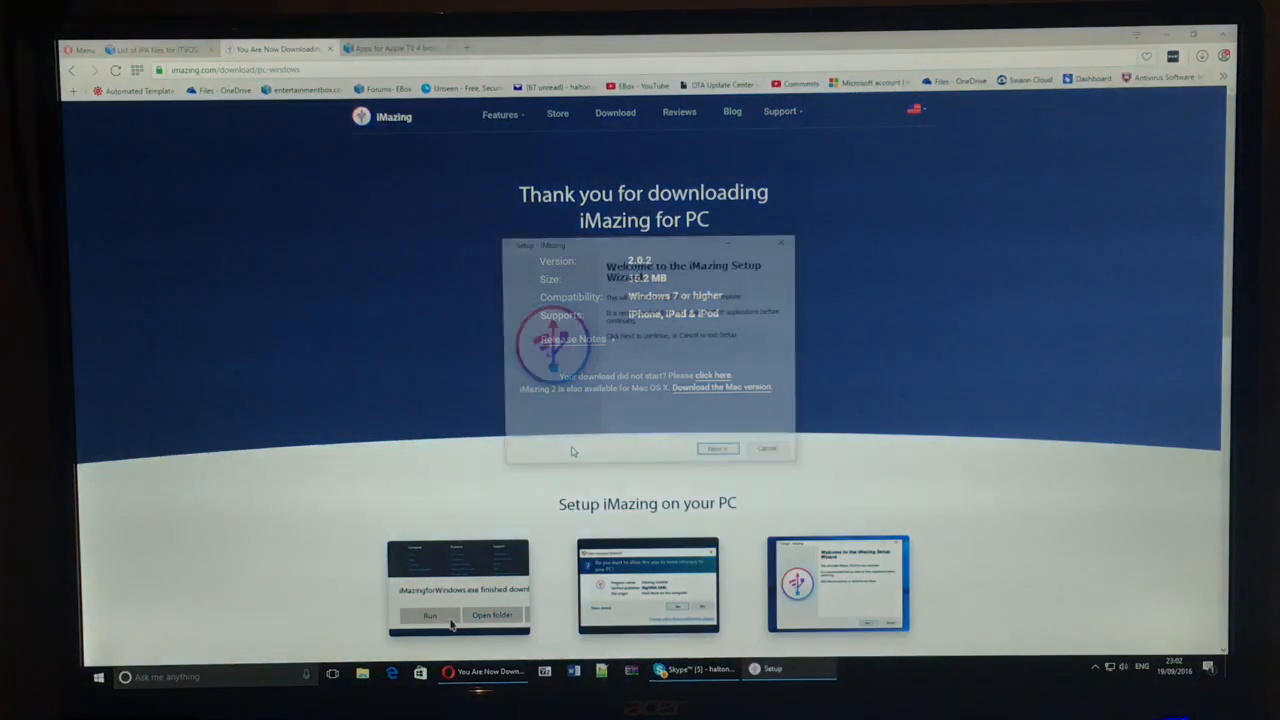
pyautogui.click(716, 448)
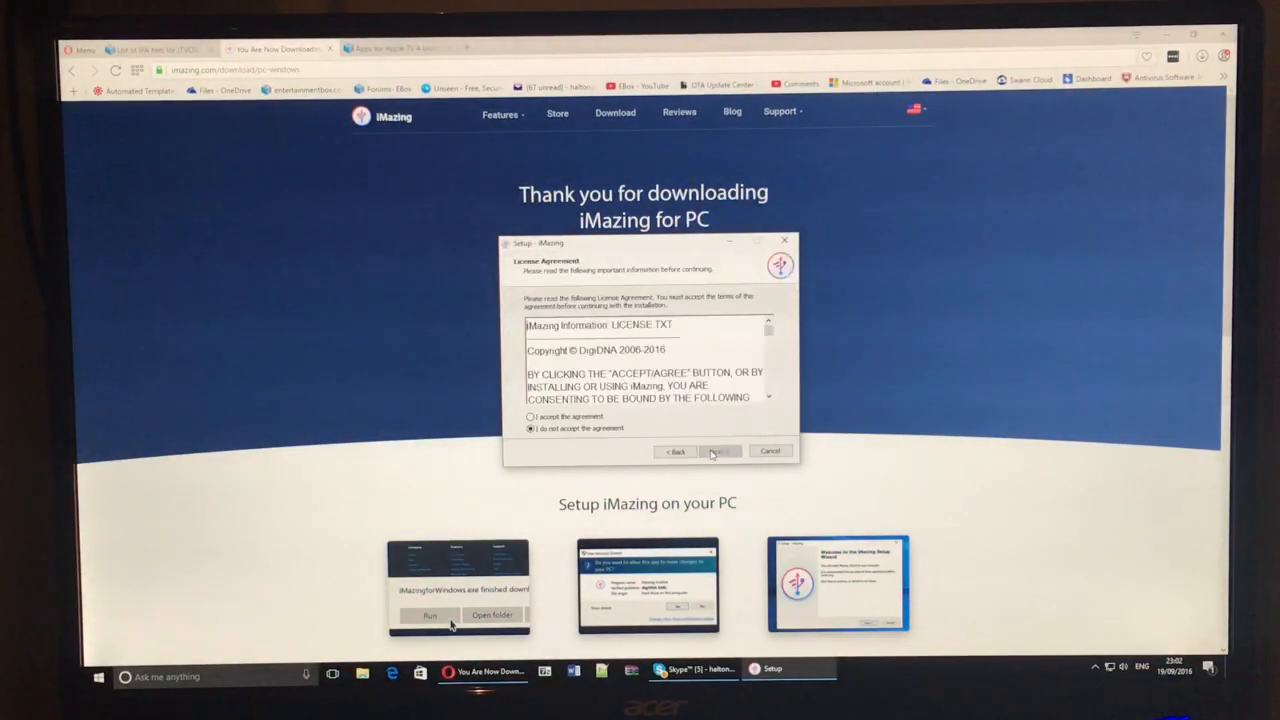
pyautogui.click(532, 416)
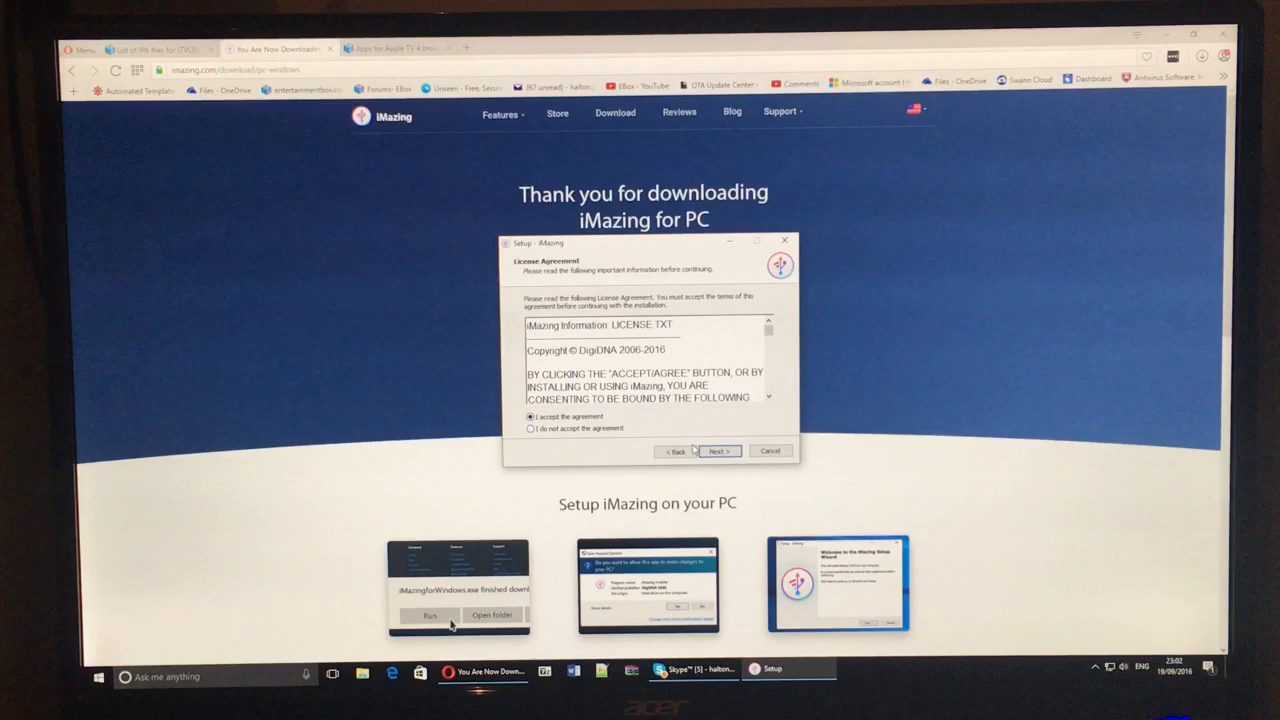
pyautogui.click(718, 452)
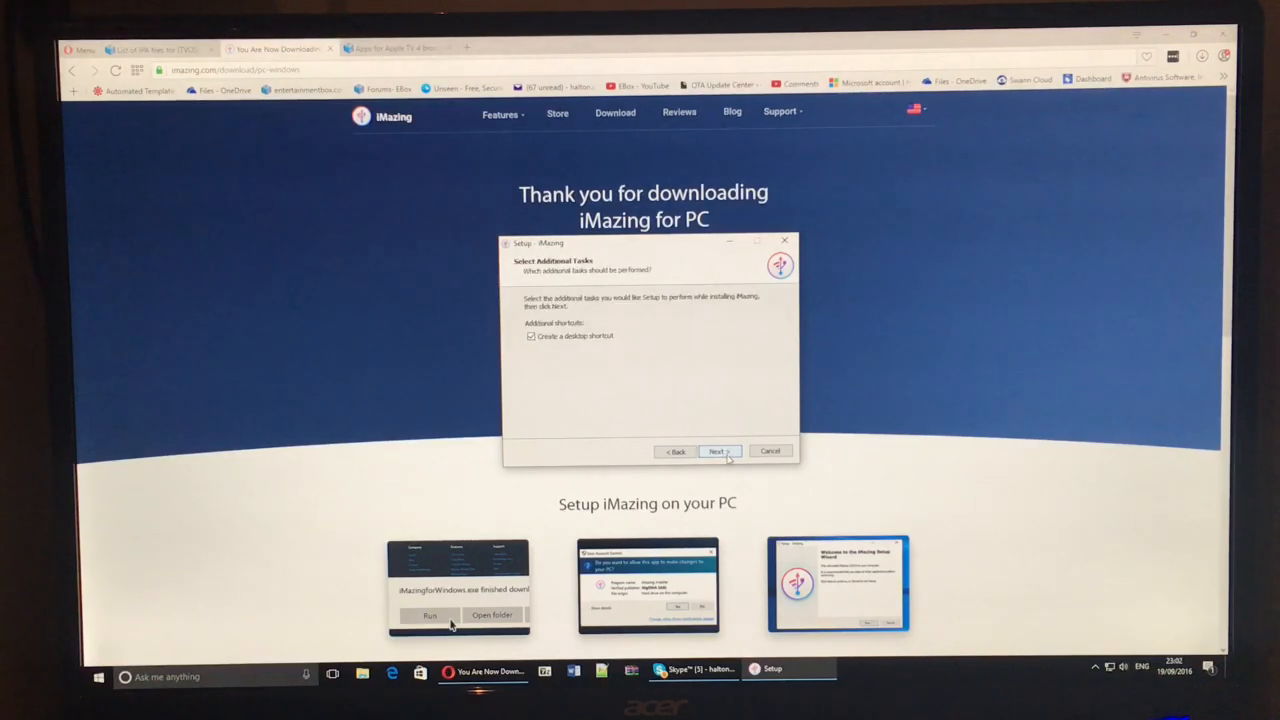
pyautogui.click(716, 452)
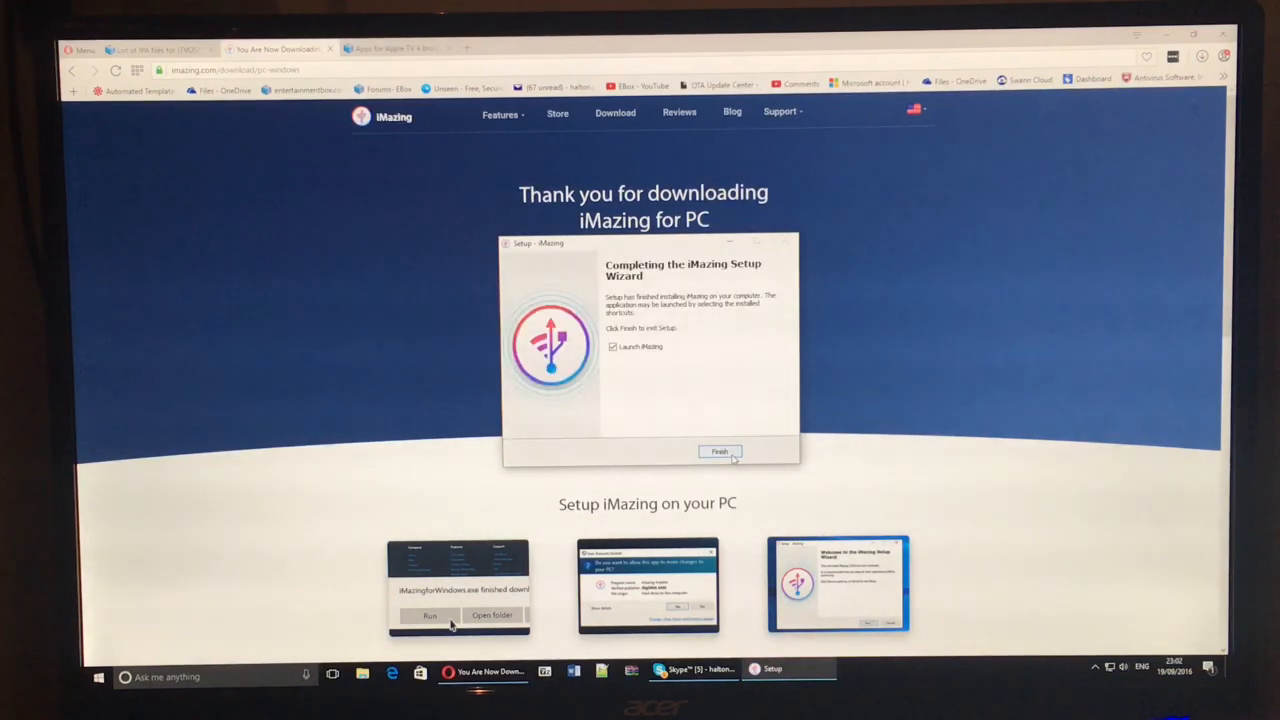
pyautogui.click(720, 452)
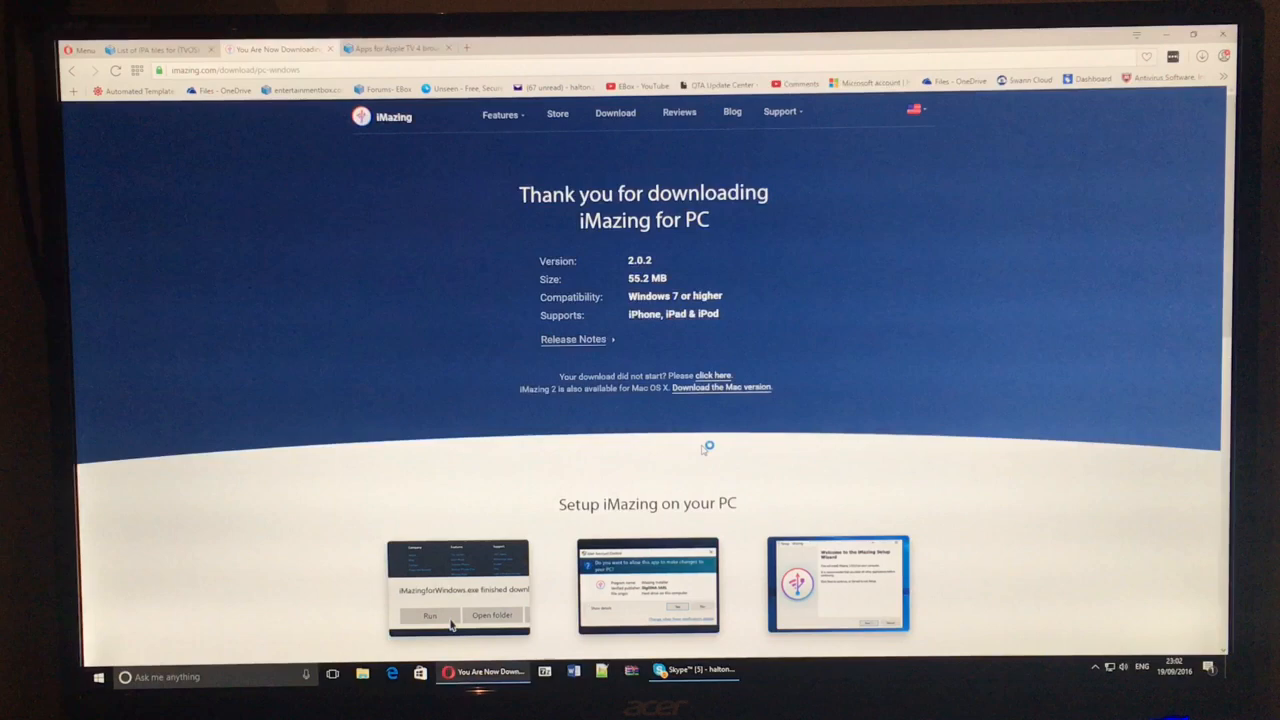
# Step: Dismiss the activation prompt, select the Apple TV and show its installed apps view
pyautogui.click(430, 616)
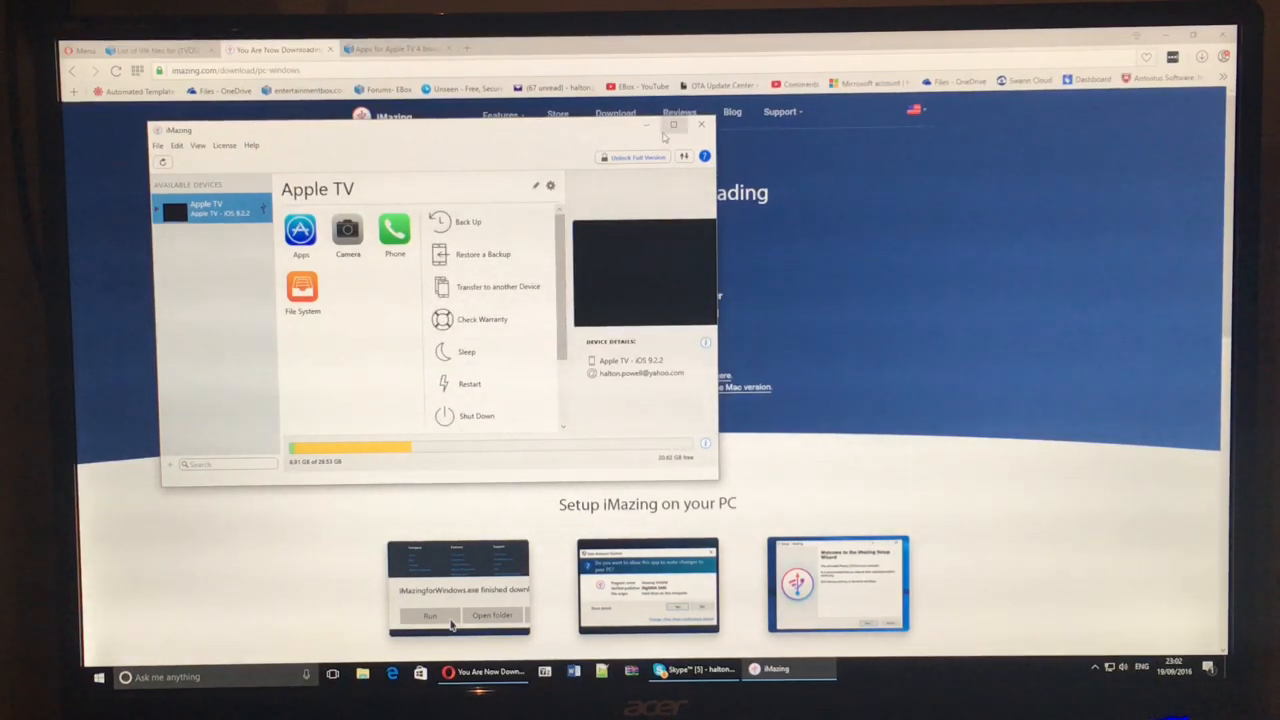
pyautogui.moveTo(648, 126)
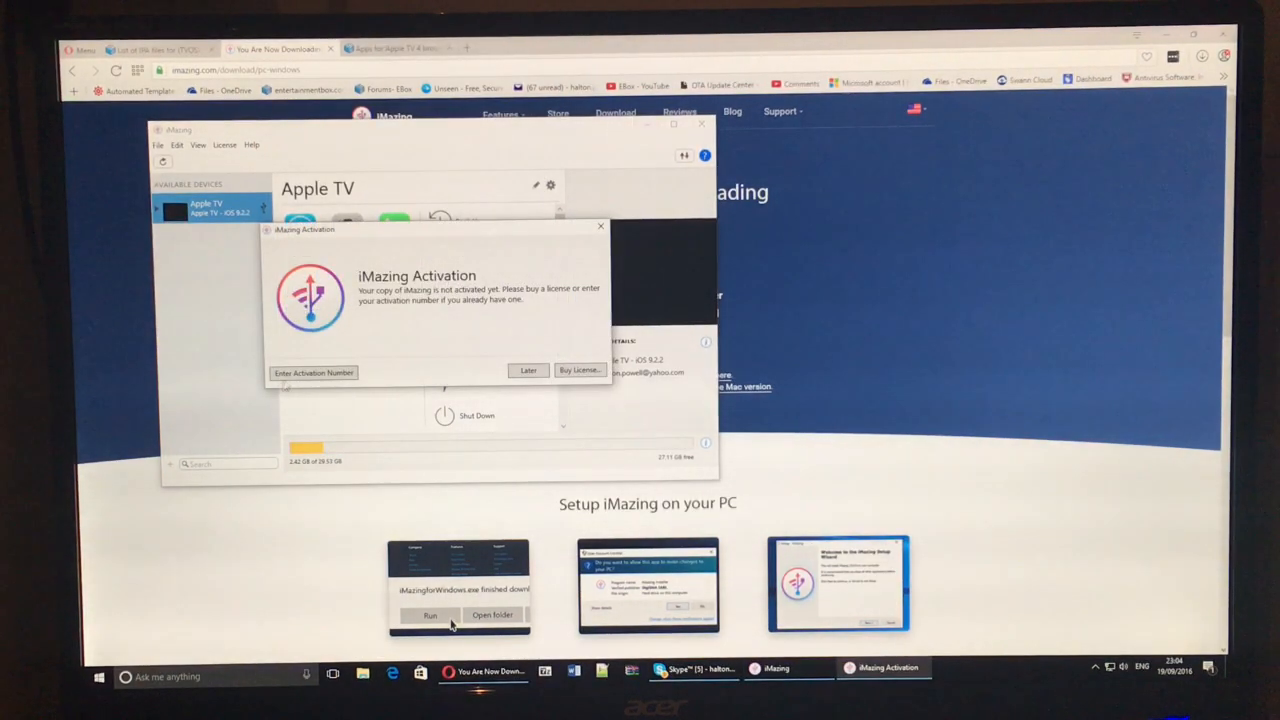
pyautogui.click(528, 370)
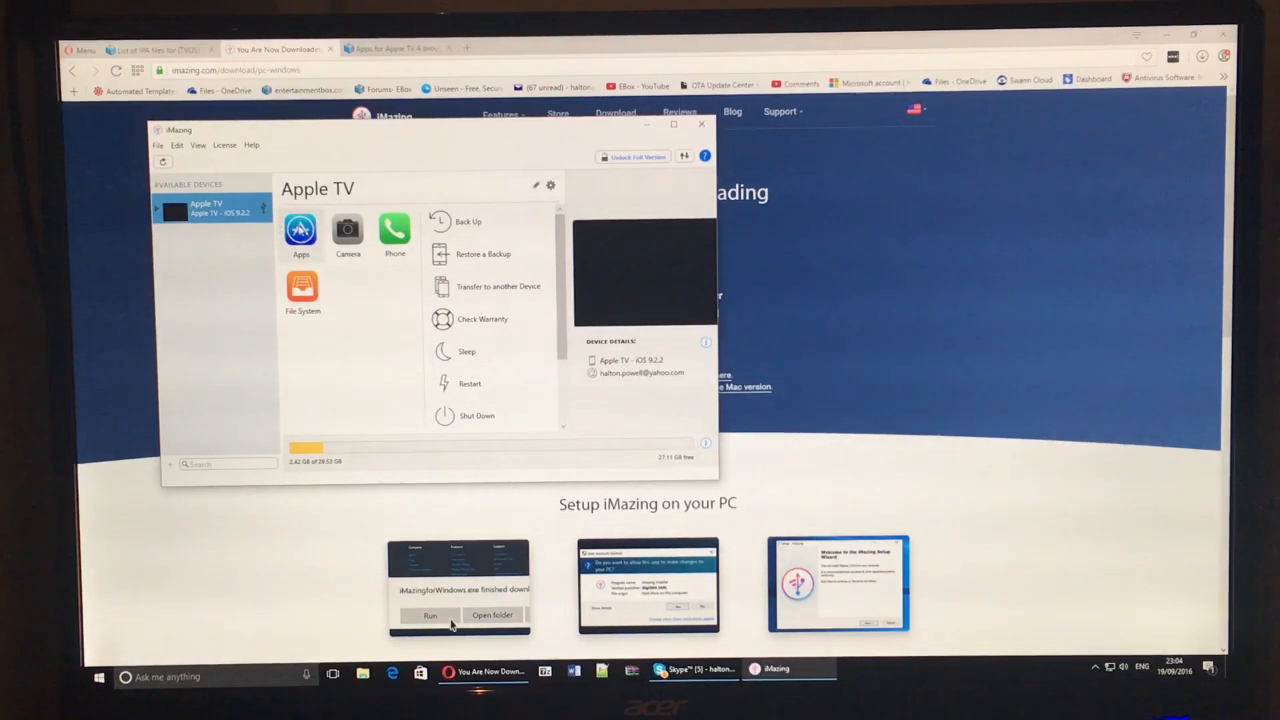
pyautogui.click(300, 230)
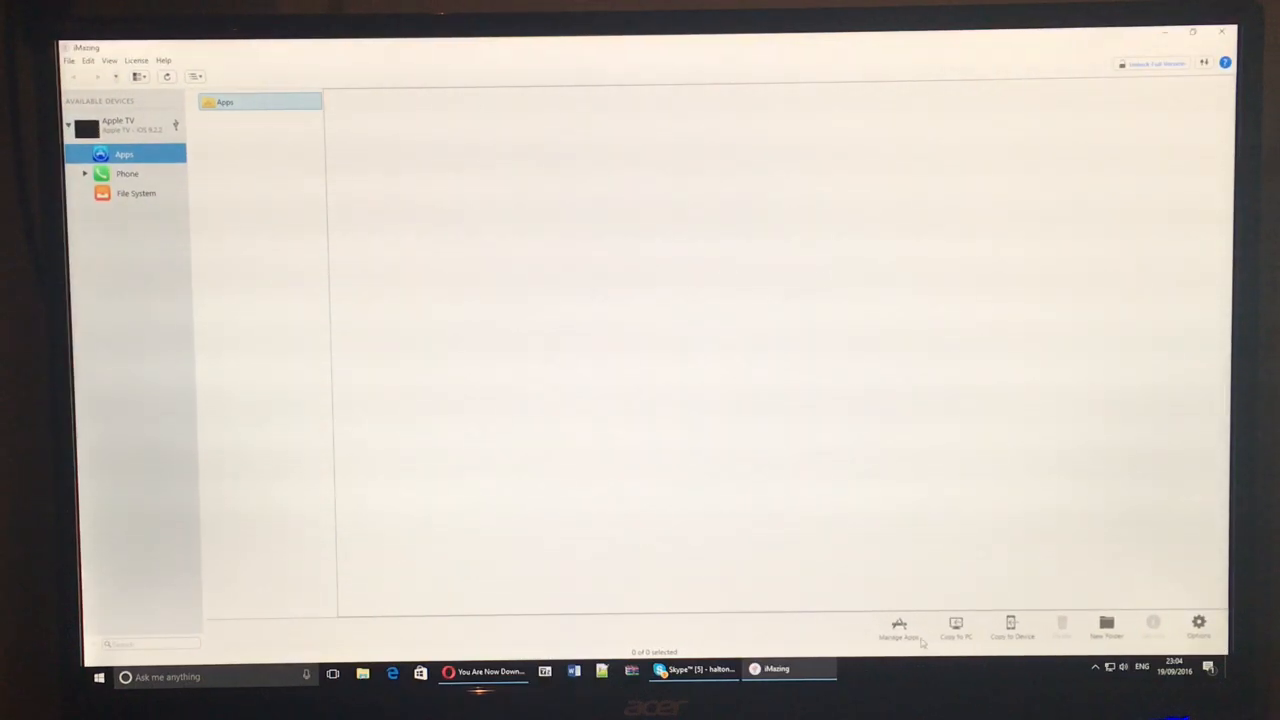
pyautogui.moveTo(992, 70)
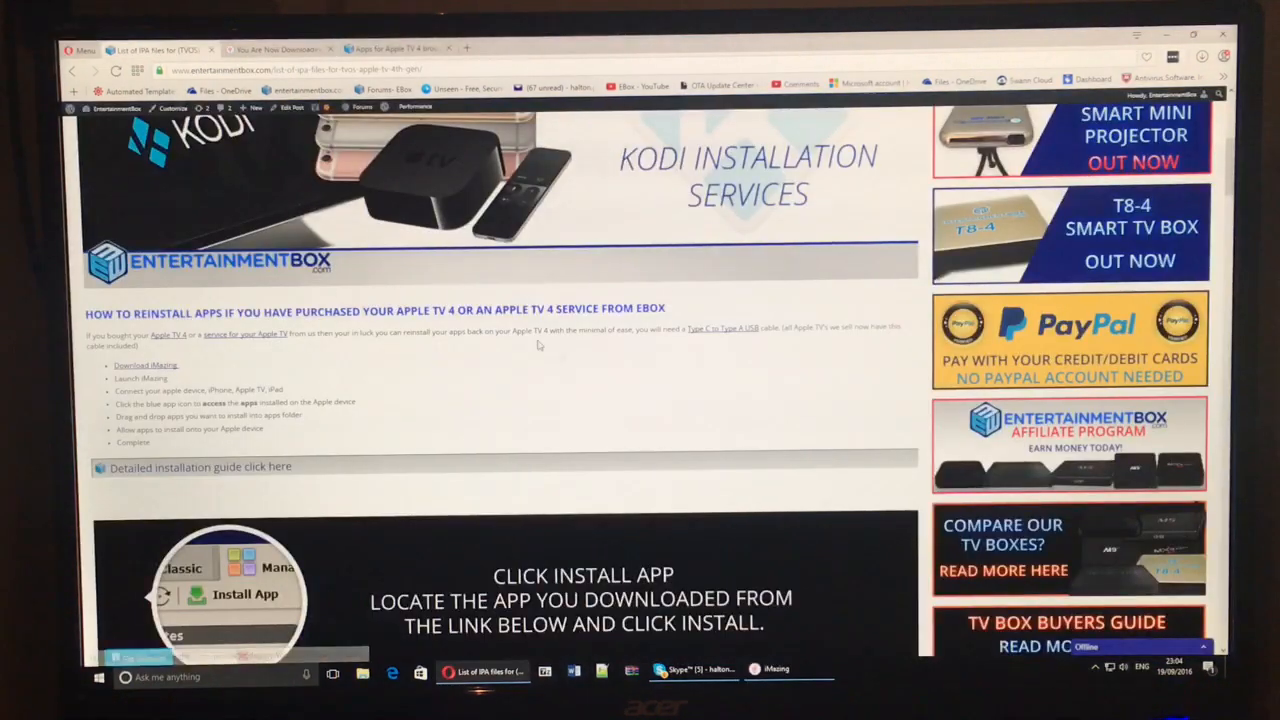
# Step: Go to the Apple TV 4 app downloads page and scroll to its IPA file links
pyautogui.scroll(-3)
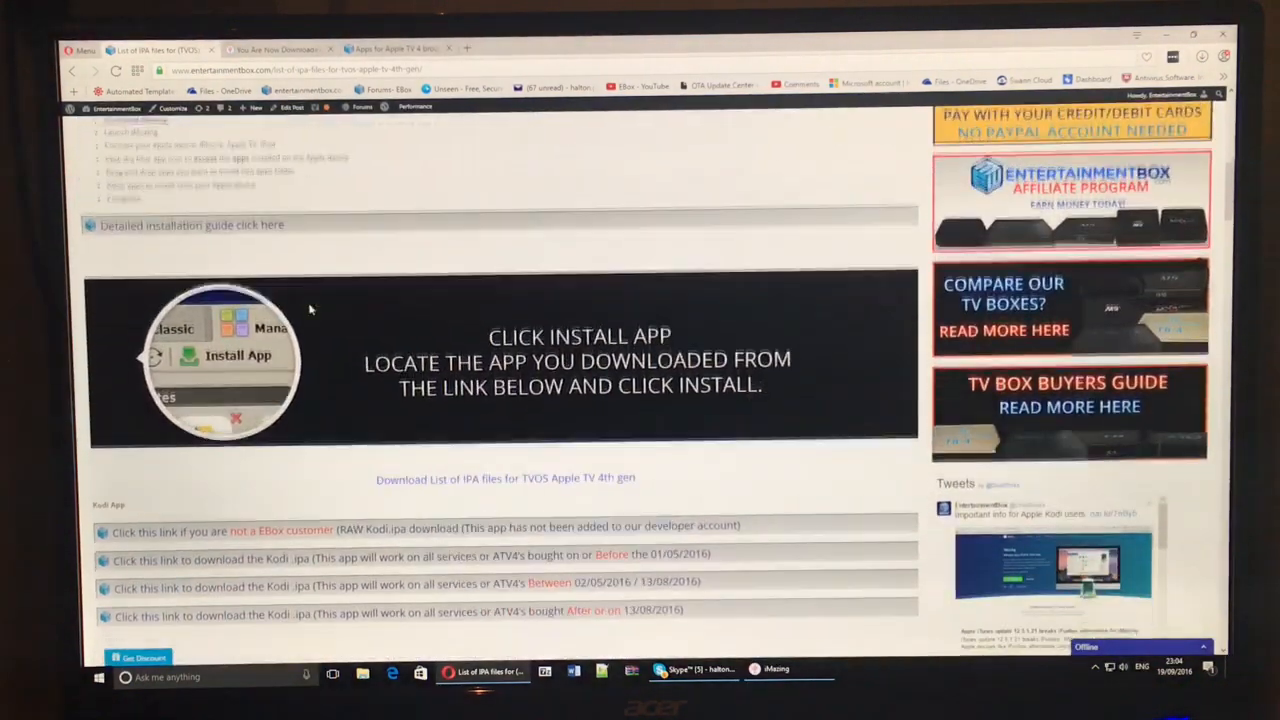
pyautogui.scroll(-3)
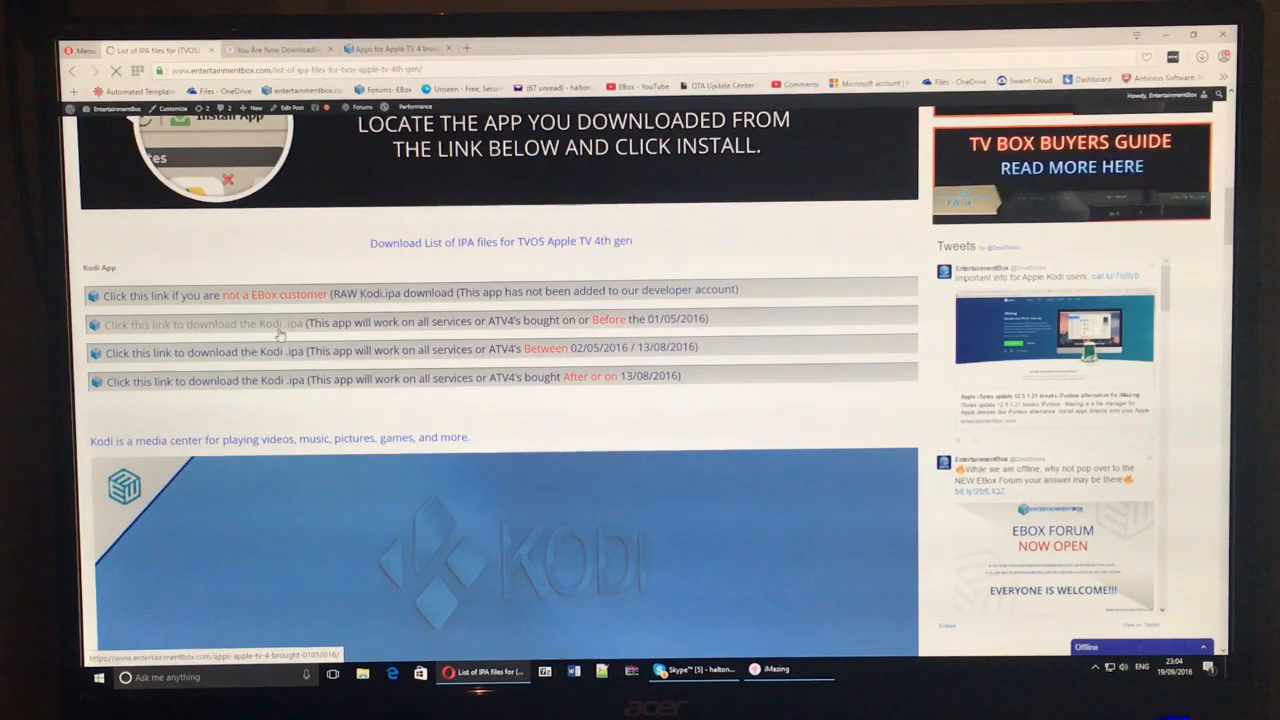
pyautogui.click(204, 320)
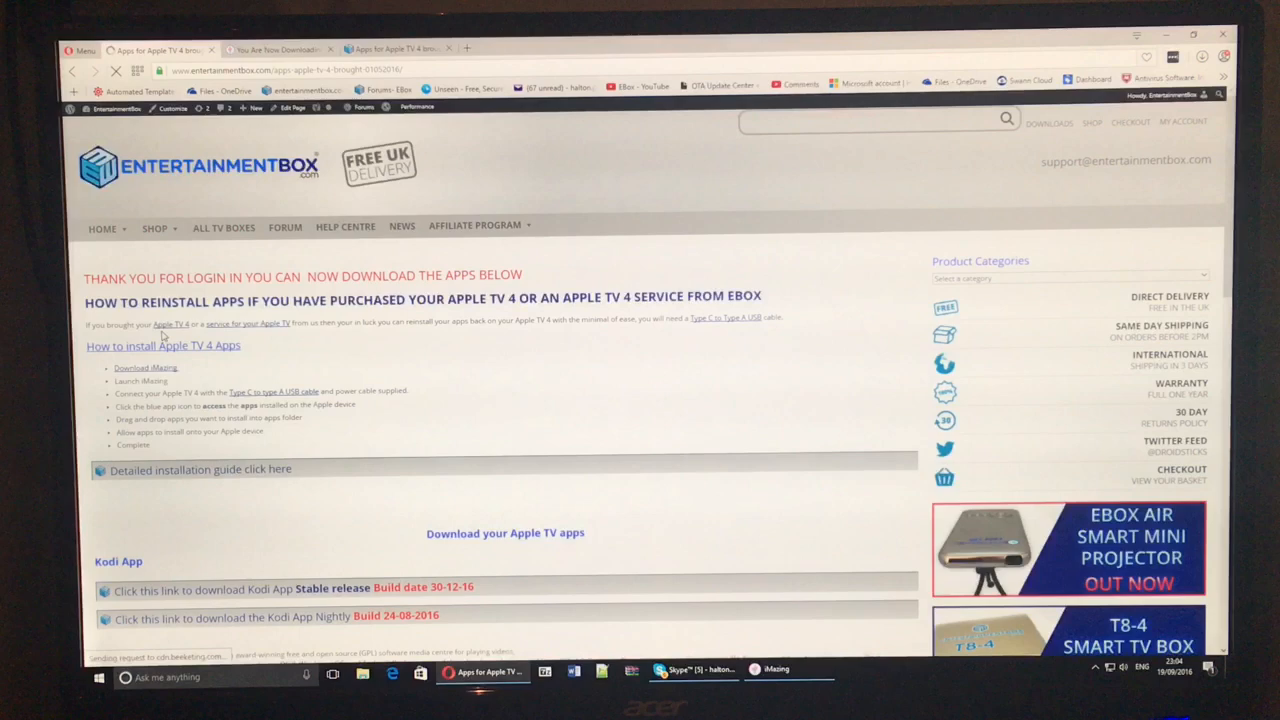
pyautogui.scroll(-3)
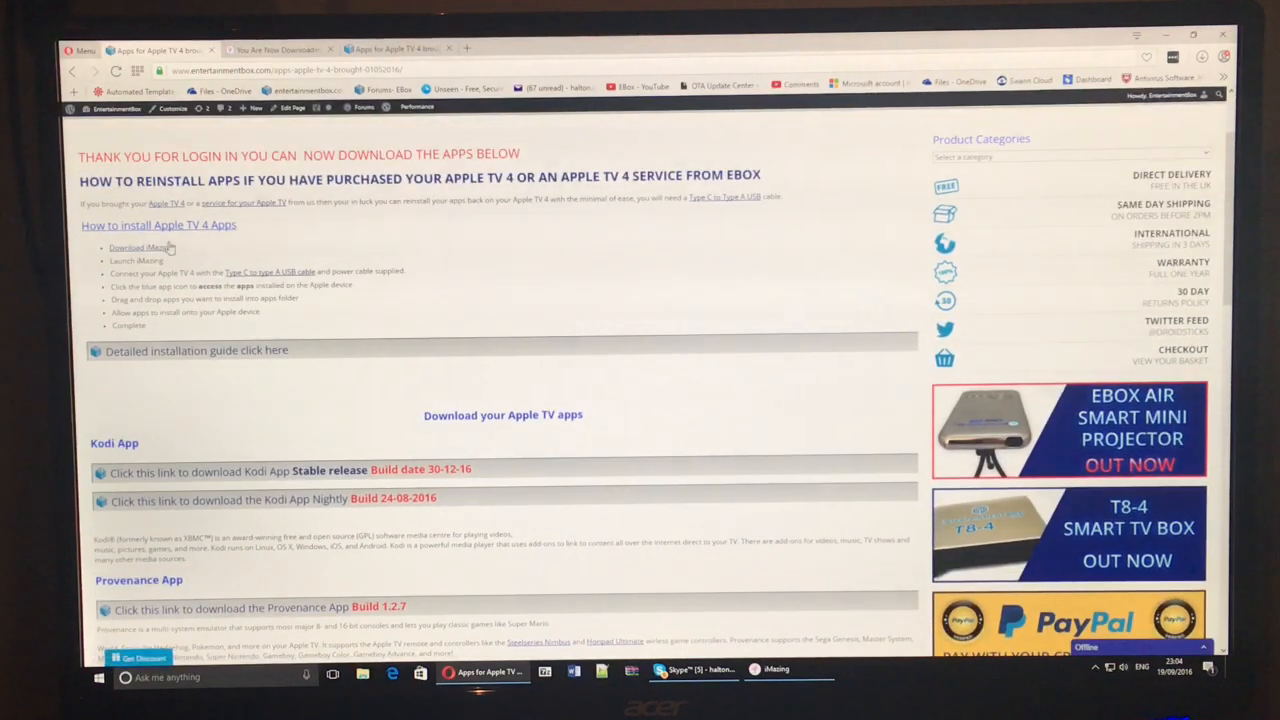
pyautogui.scroll(-3)
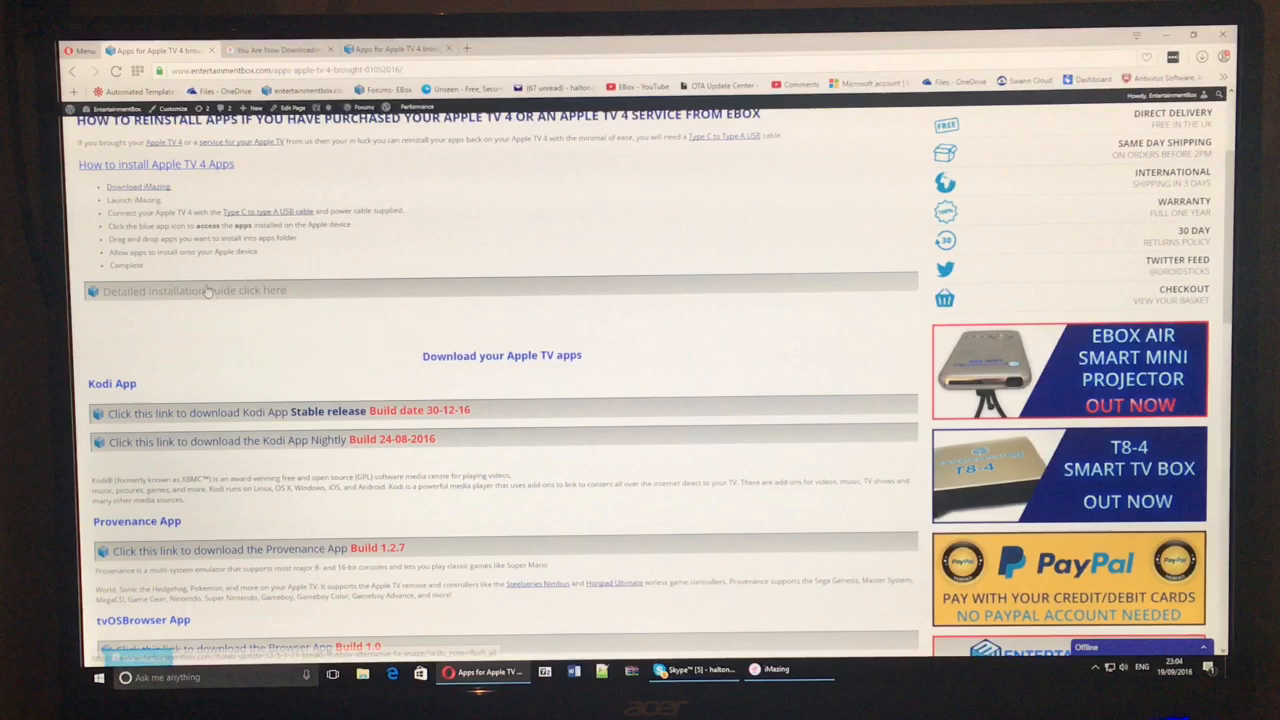
pyautogui.scroll(-3)
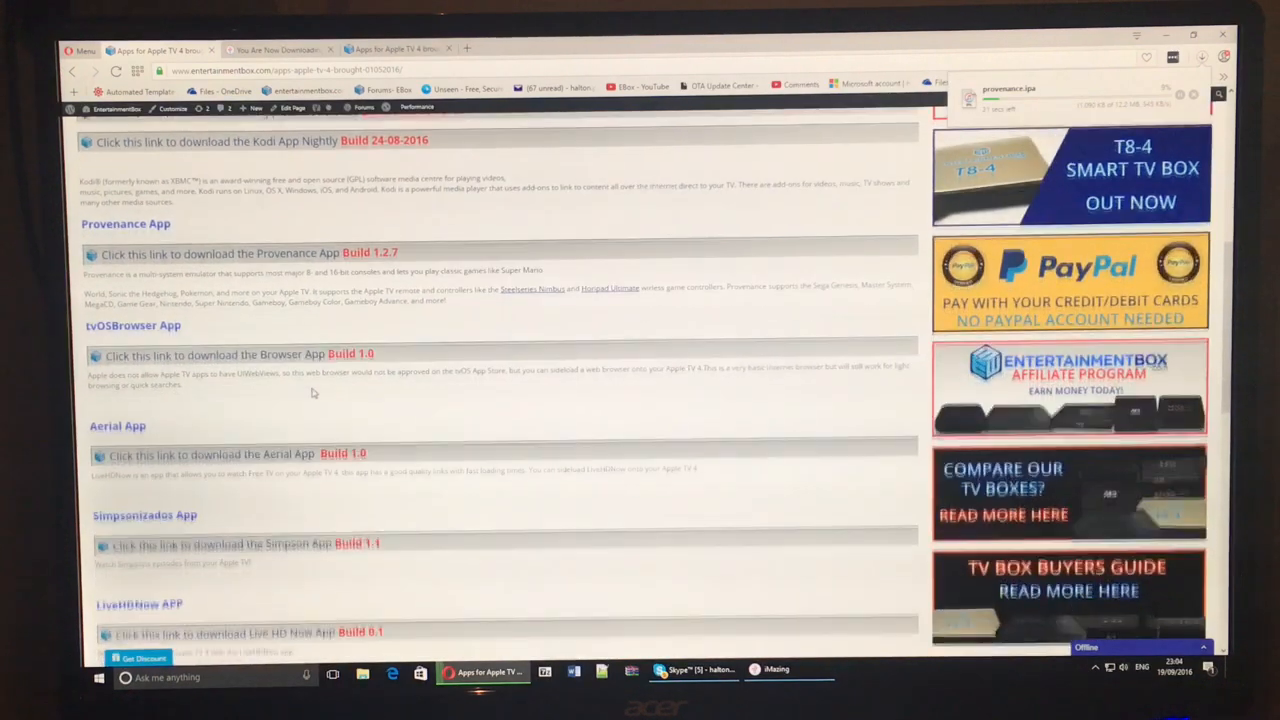
# Step: Download the Aerial and LiveHDNow IPA files
pyautogui.click(212, 452)
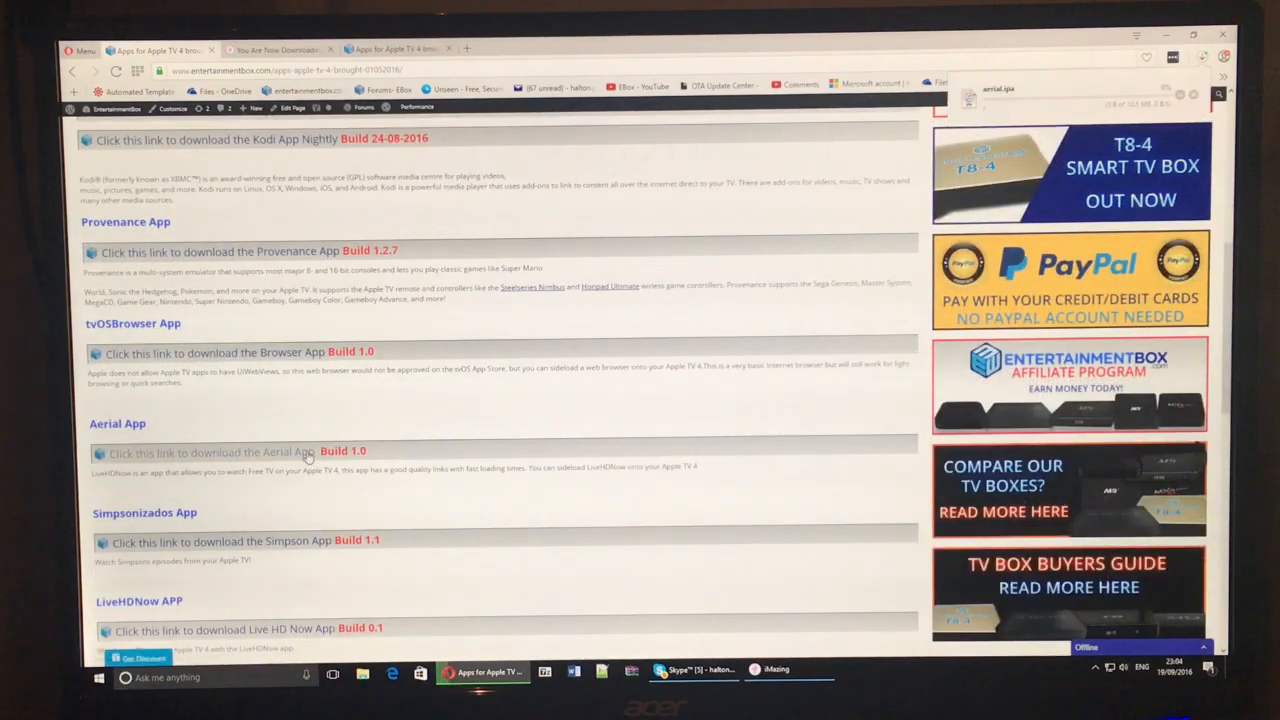
pyautogui.scroll(-3)
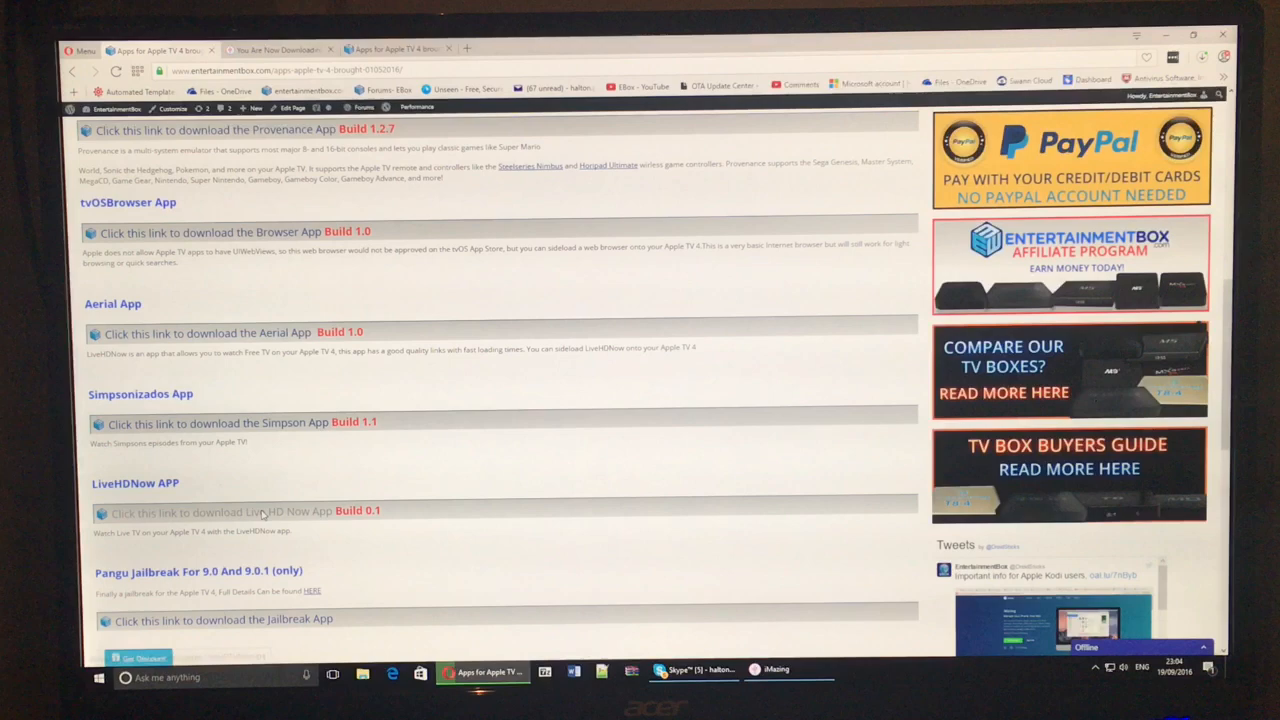
pyautogui.click(262, 512)
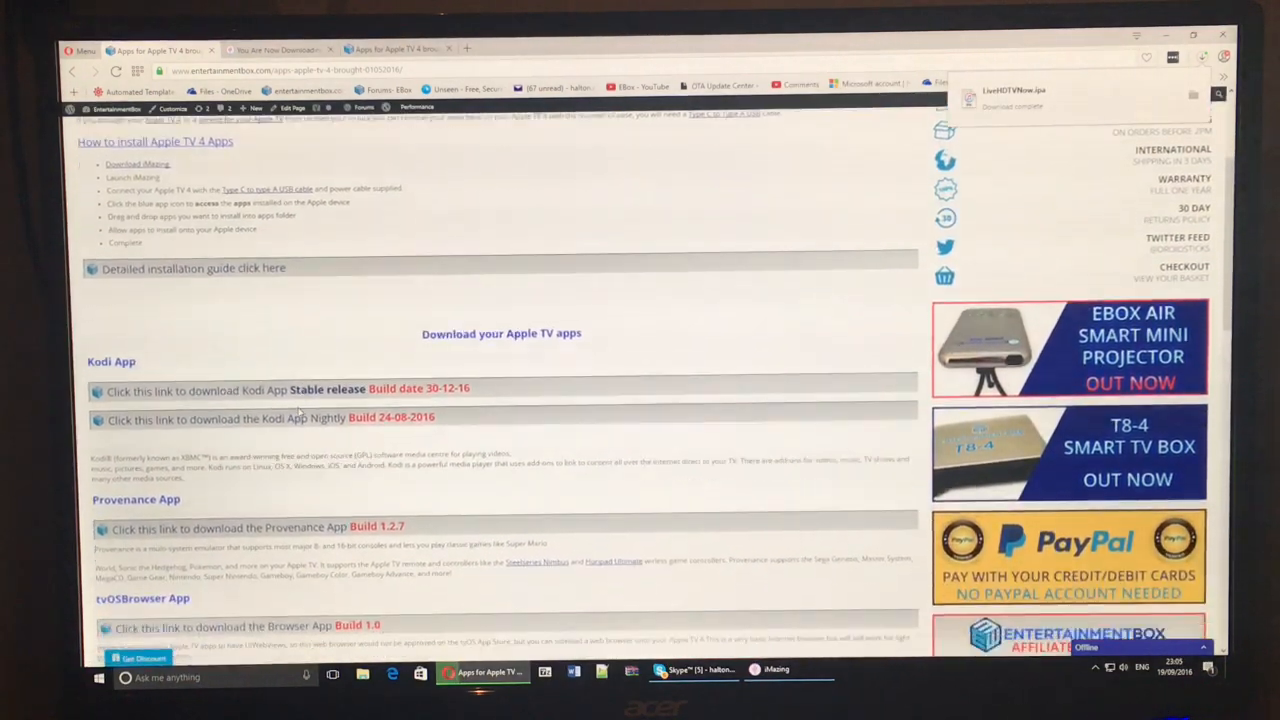
pyautogui.scroll(-3)
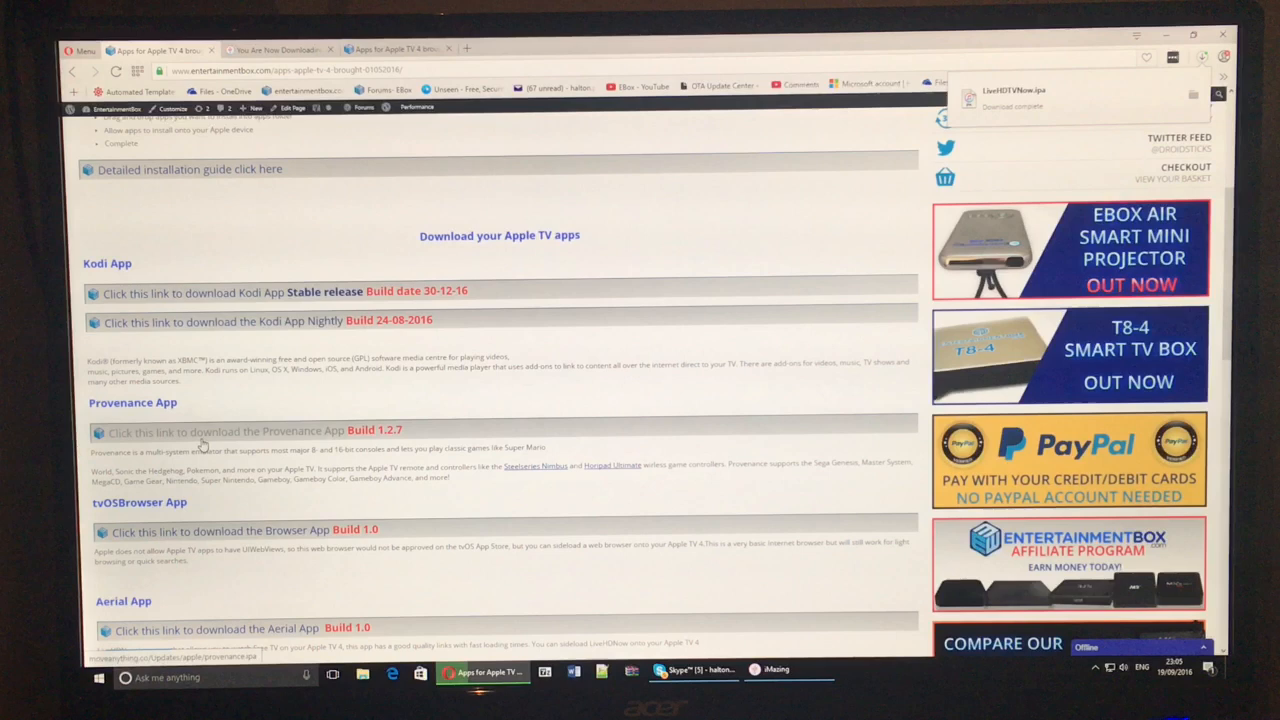
pyautogui.moveTo(280, 436)
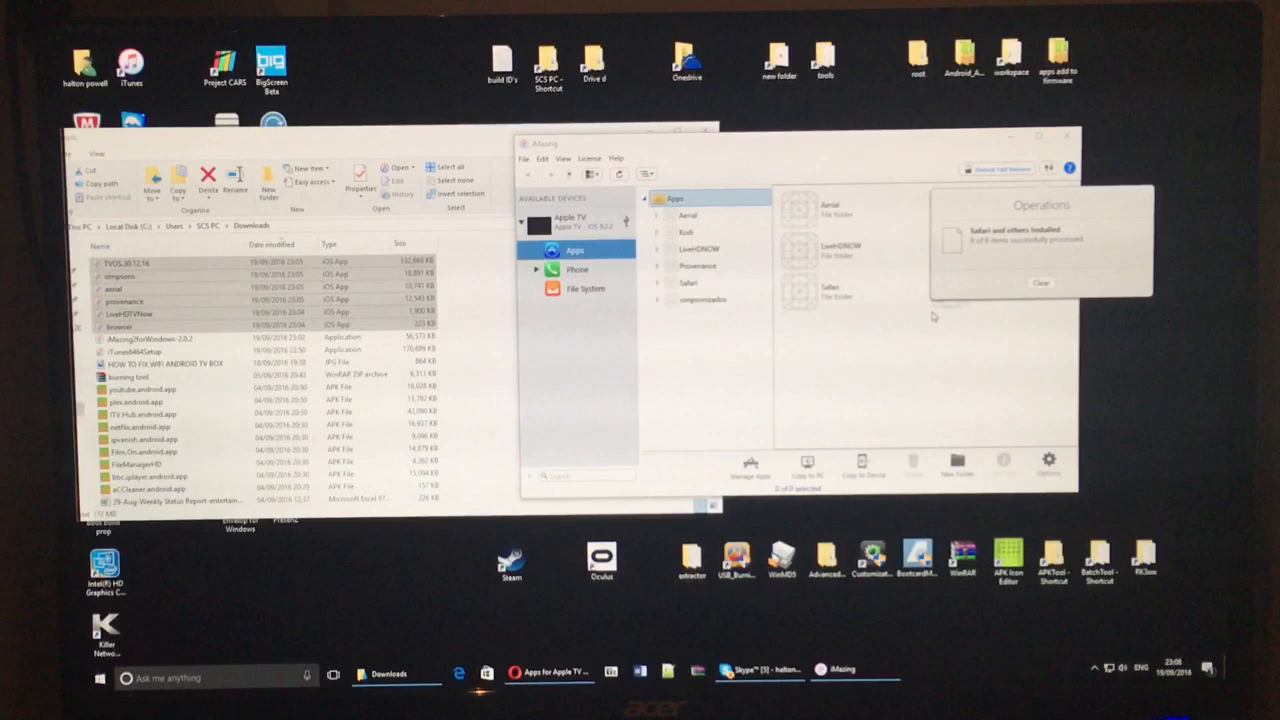
# Step: Close the Operations report after the IPA apps finish installing on the Apple TV
pyautogui.click(1040, 282)
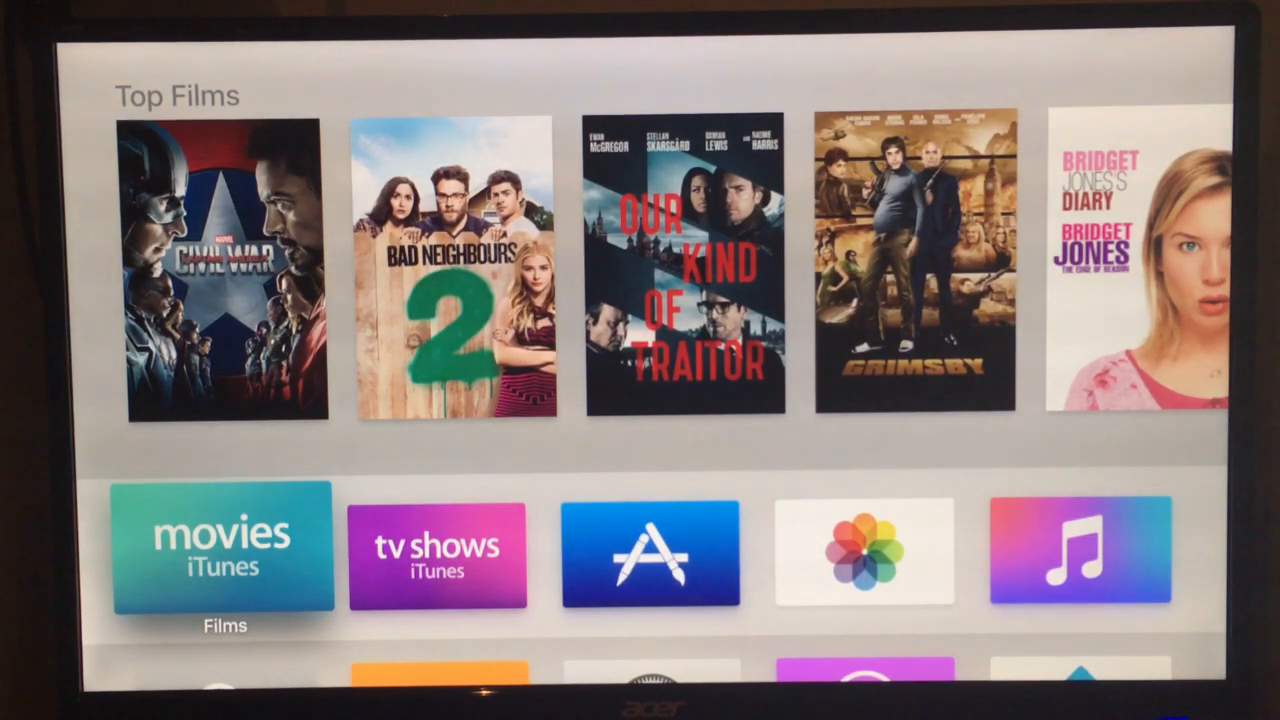
pyautogui.scroll(-3)
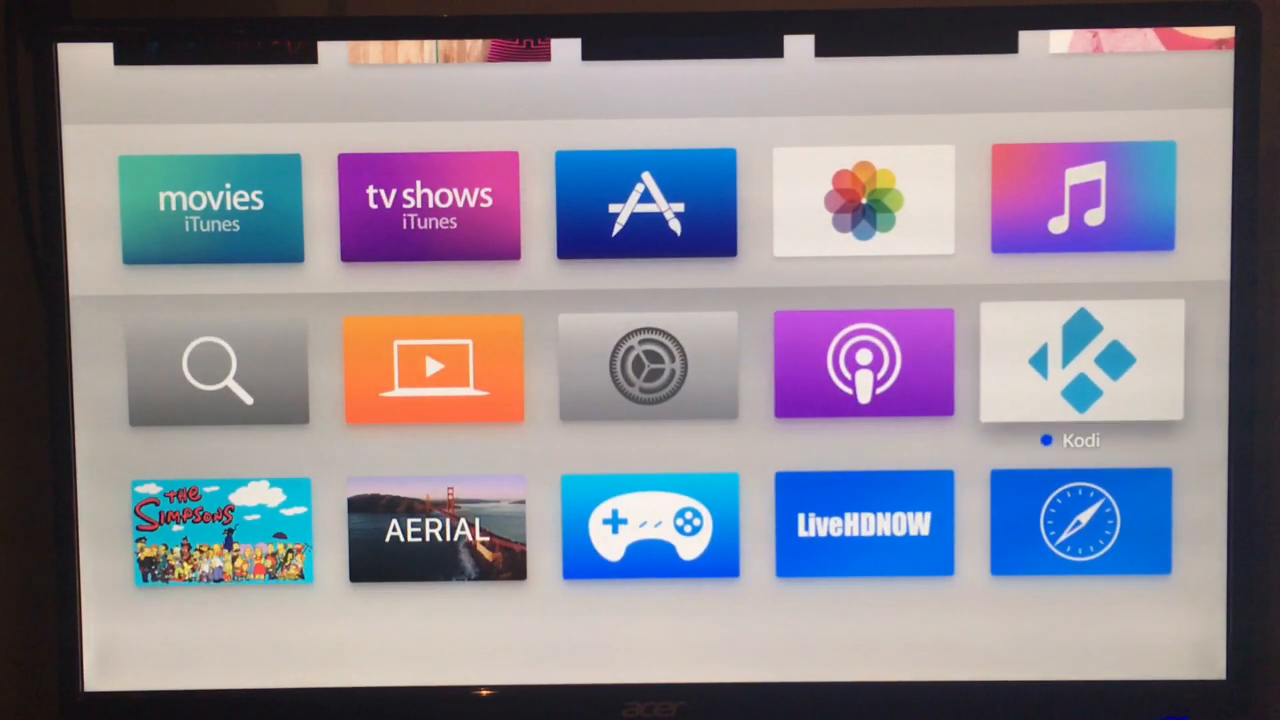
pyautogui.click(1080, 364)
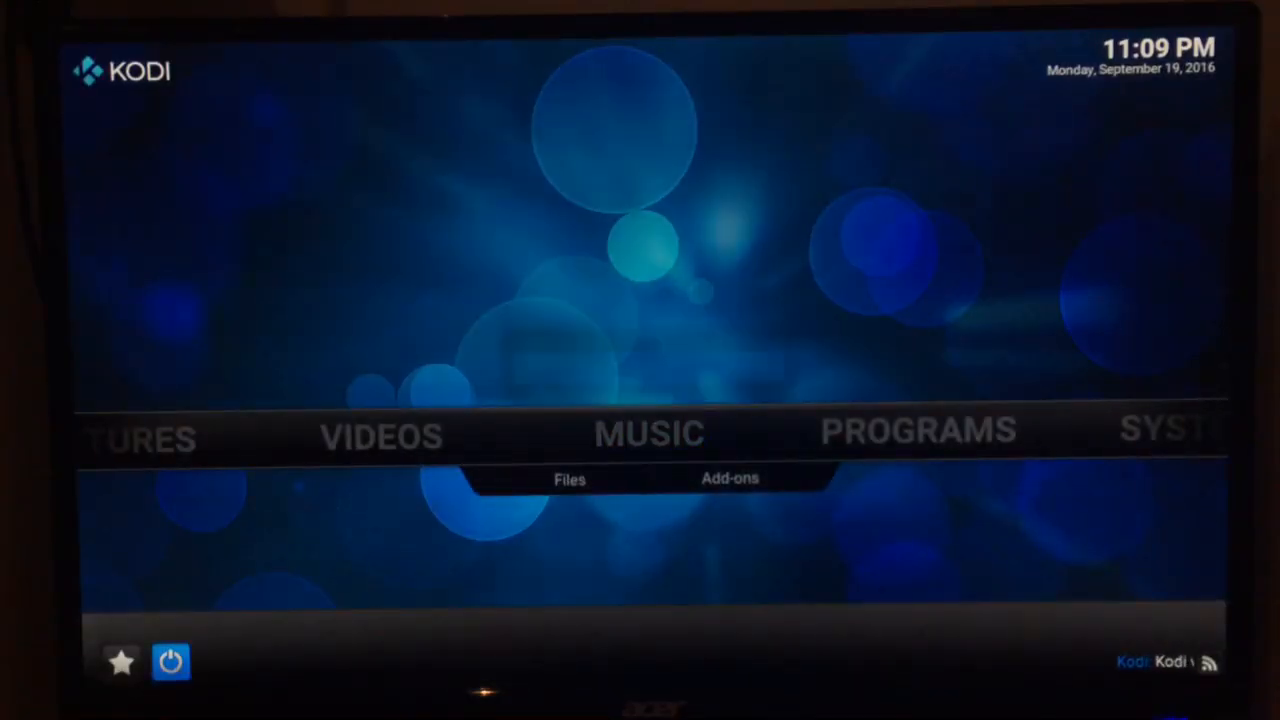
pyautogui.click(170, 662)
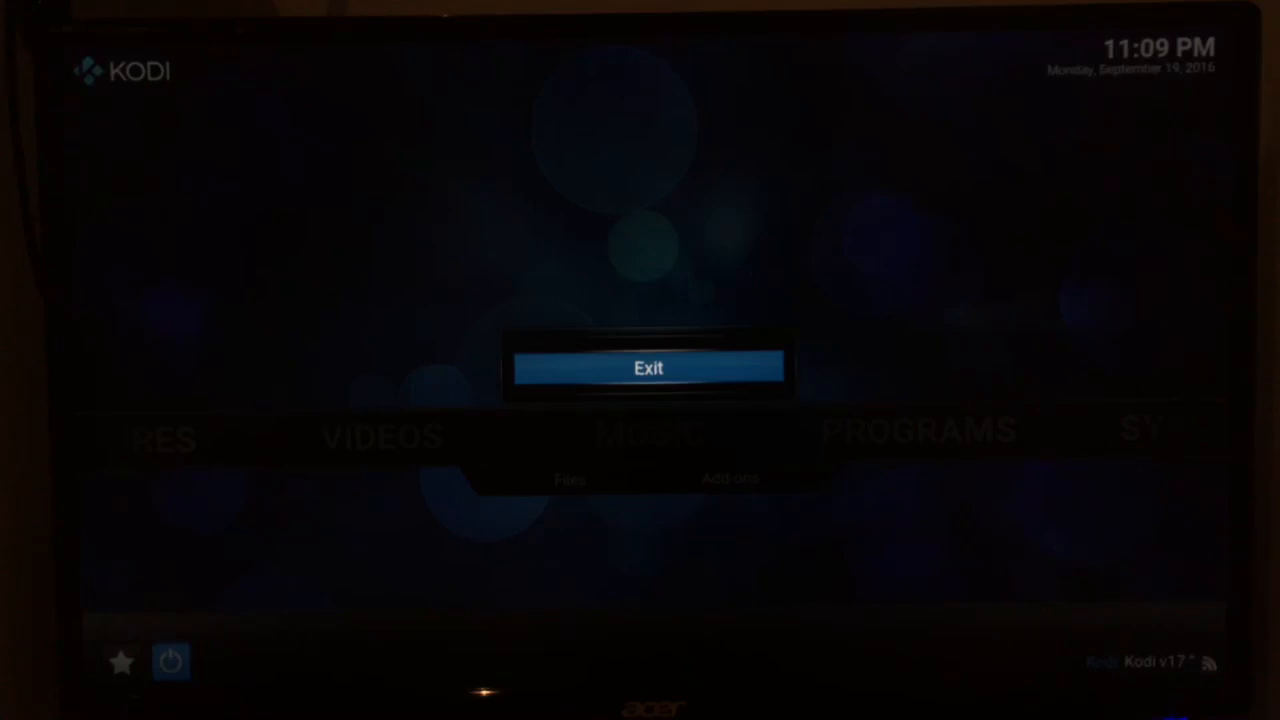
pyautogui.click(648, 368)
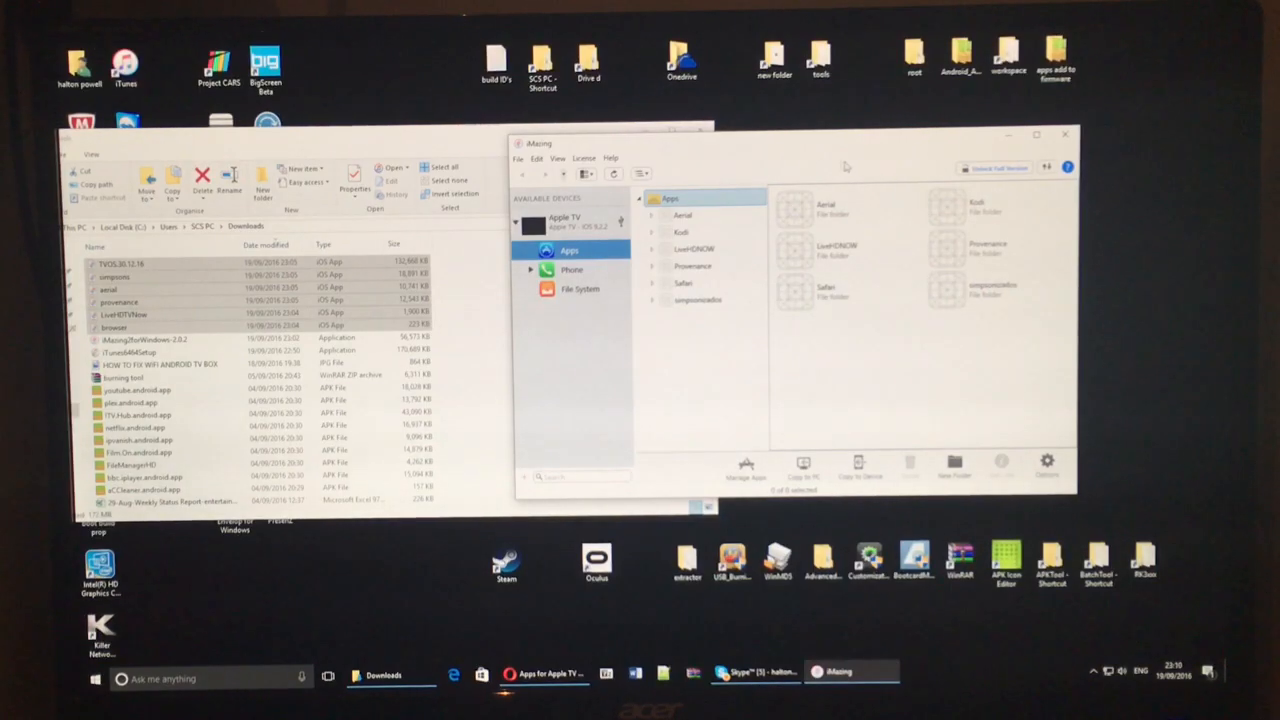
# Step: Select all six installed apps, confirm their deletion and close the uninstall report
pyautogui.moveTo(830, 190); pyautogui.dragTo(1000, 340)
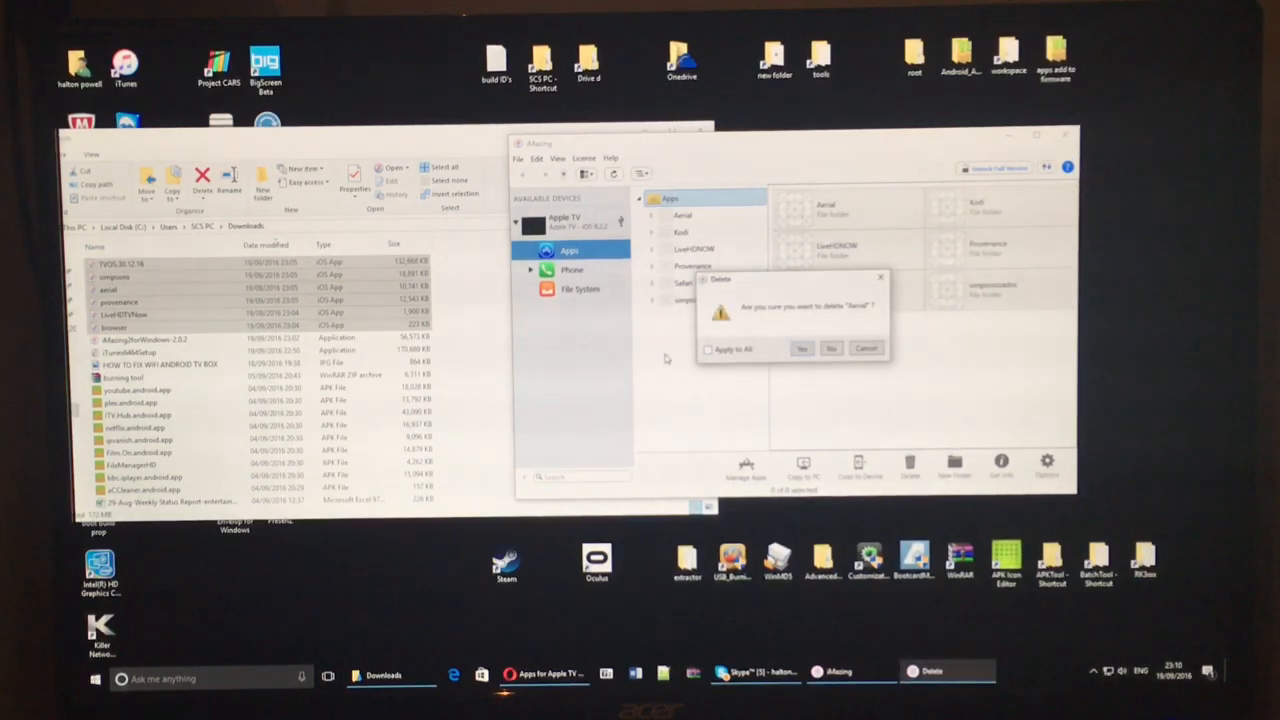
pyautogui.click(800, 348)
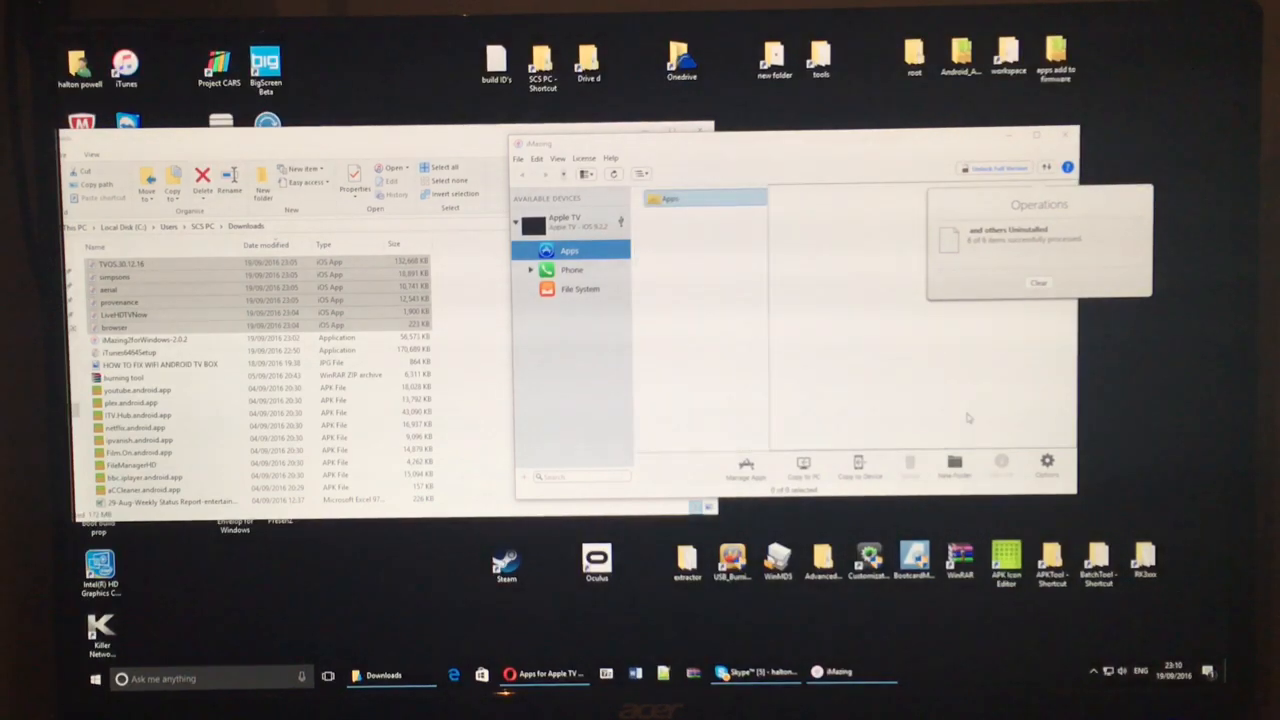
pyautogui.click(1038, 282)
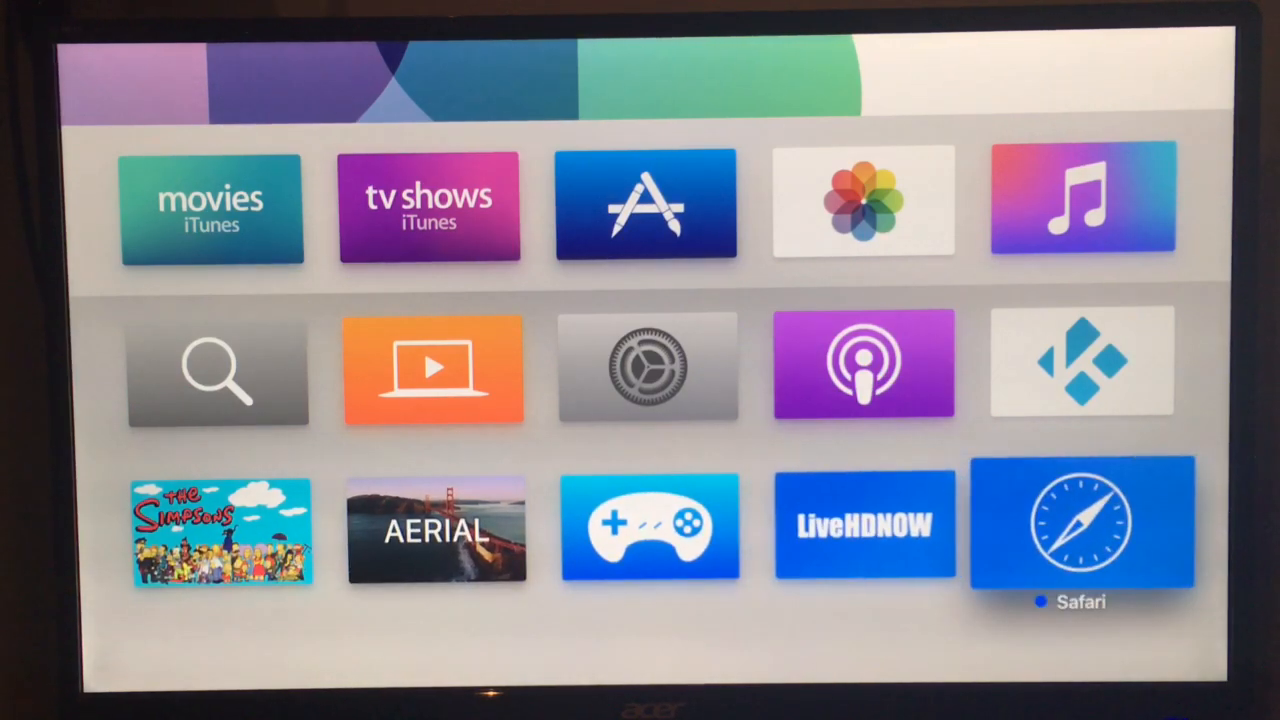
pyautogui.click(1080, 528)
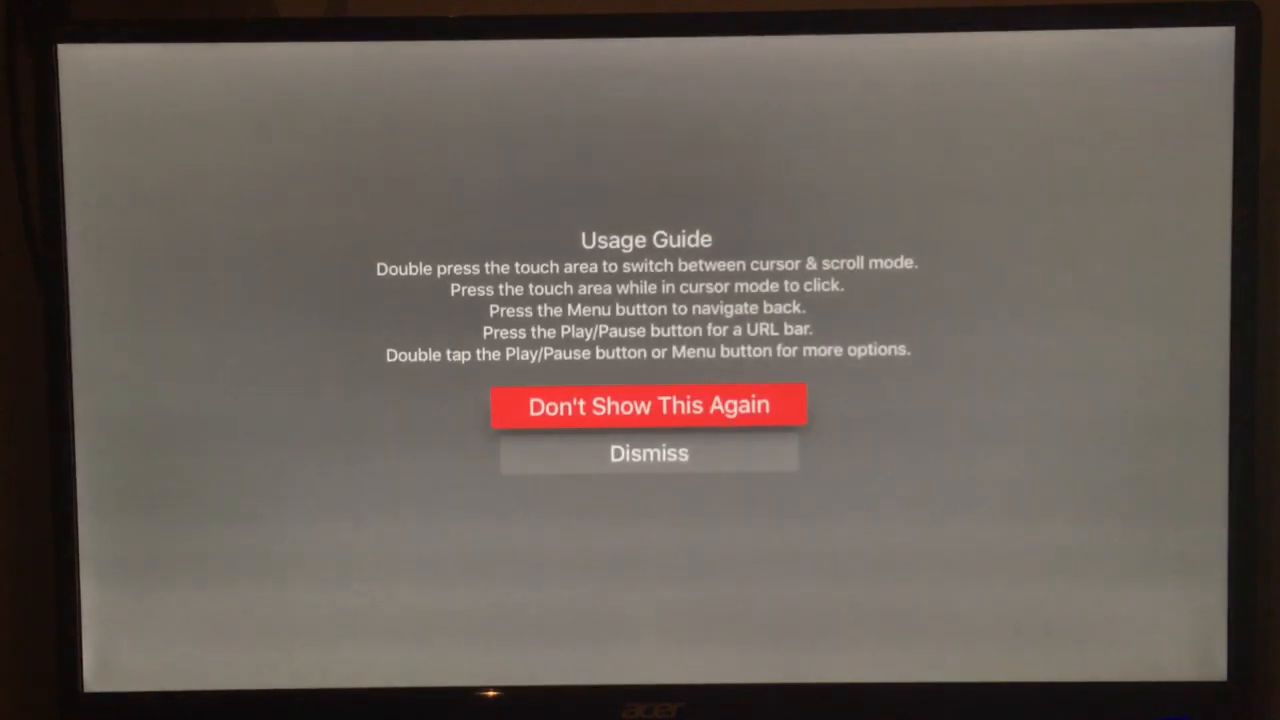
pyautogui.click(648, 452)
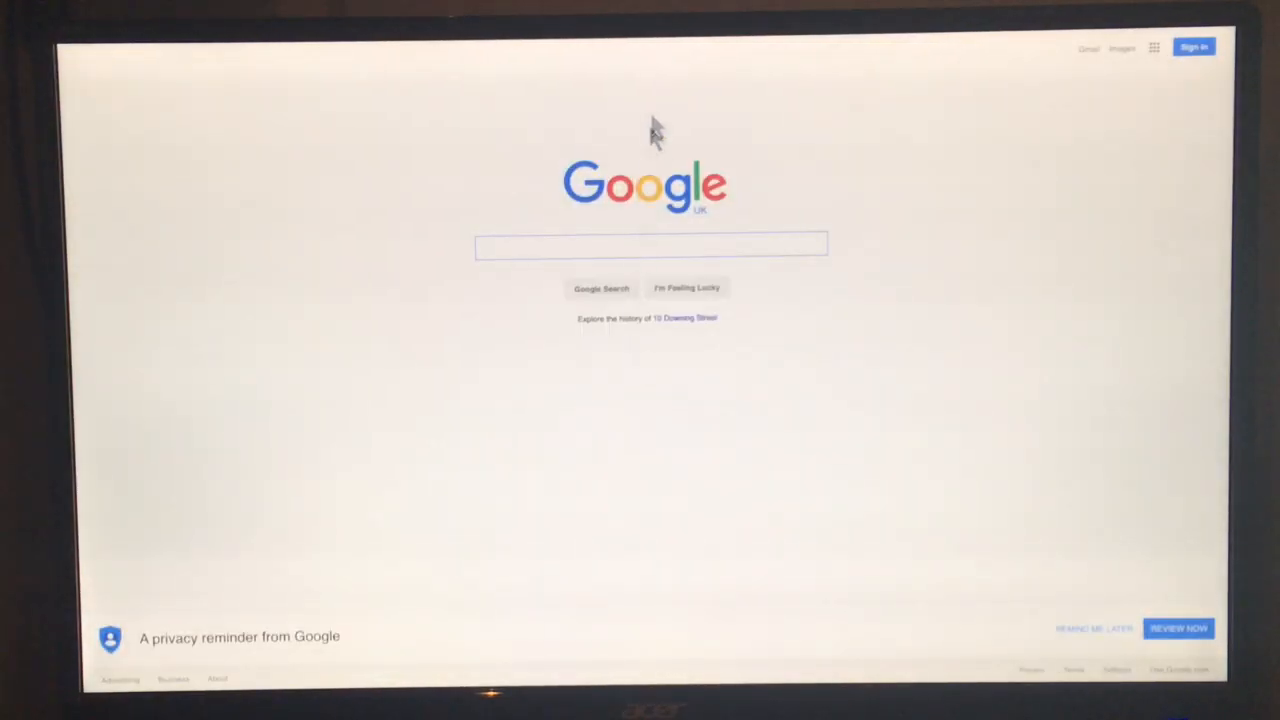
pyautogui.moveTo(236, 496)
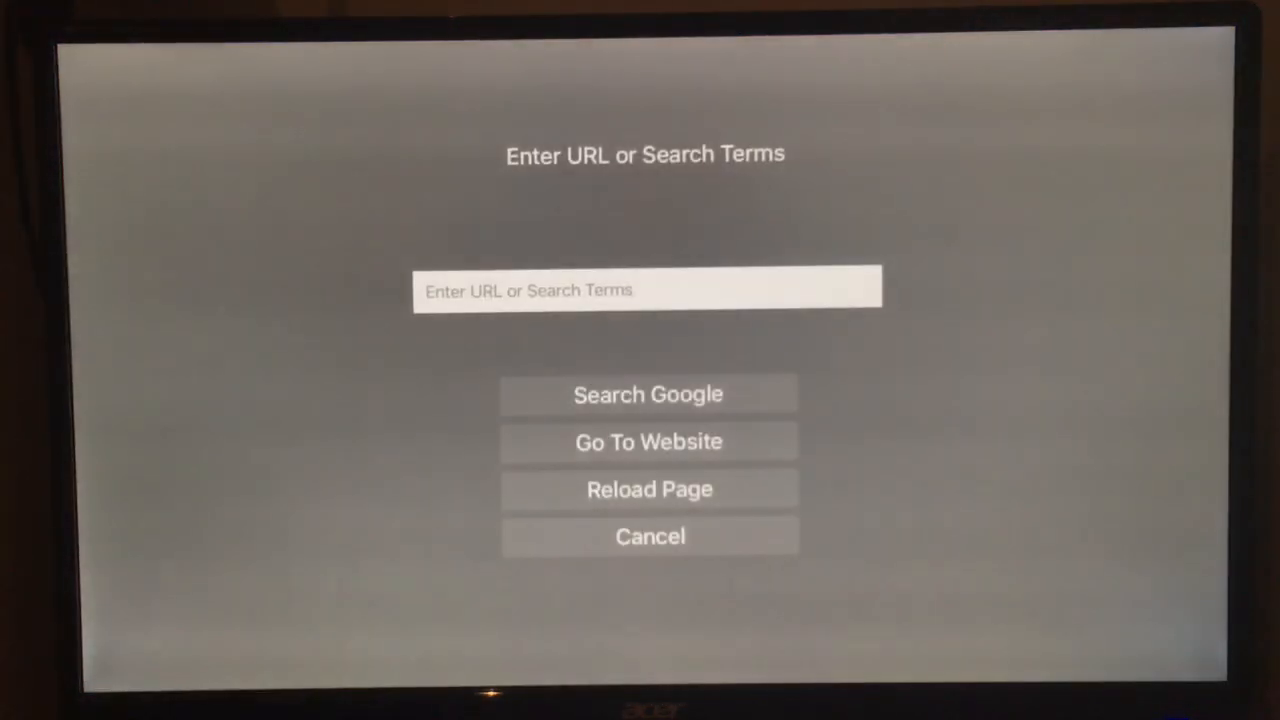
pyautogui.moveTo(648, 536)
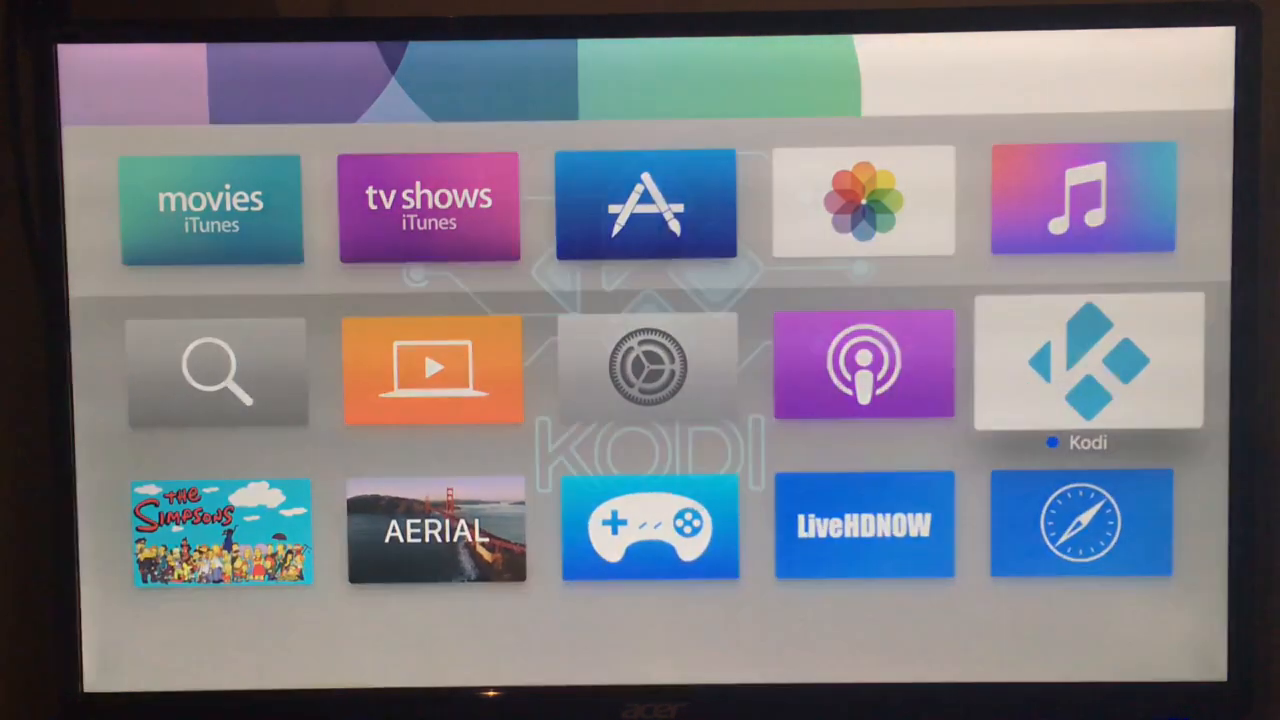
pyautogui.click(1088, 362)
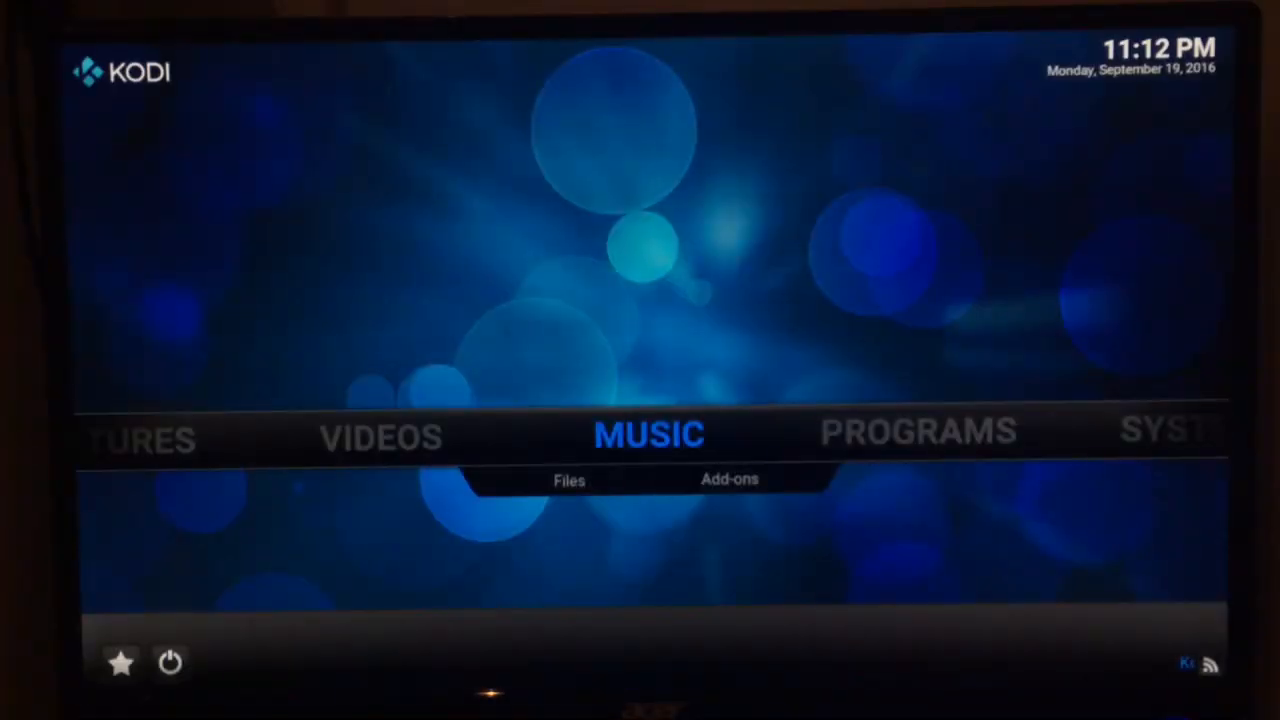
pyautogui.click(170, 662)
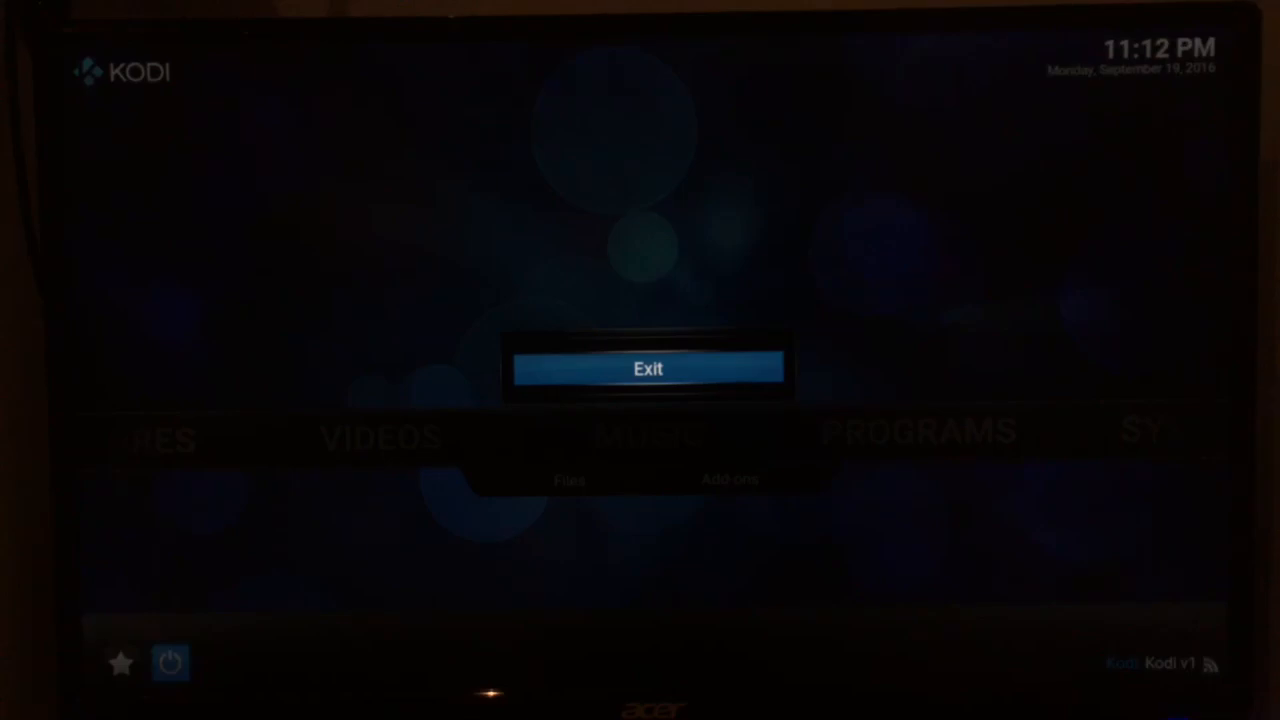
pyautogui.click(648, 368)
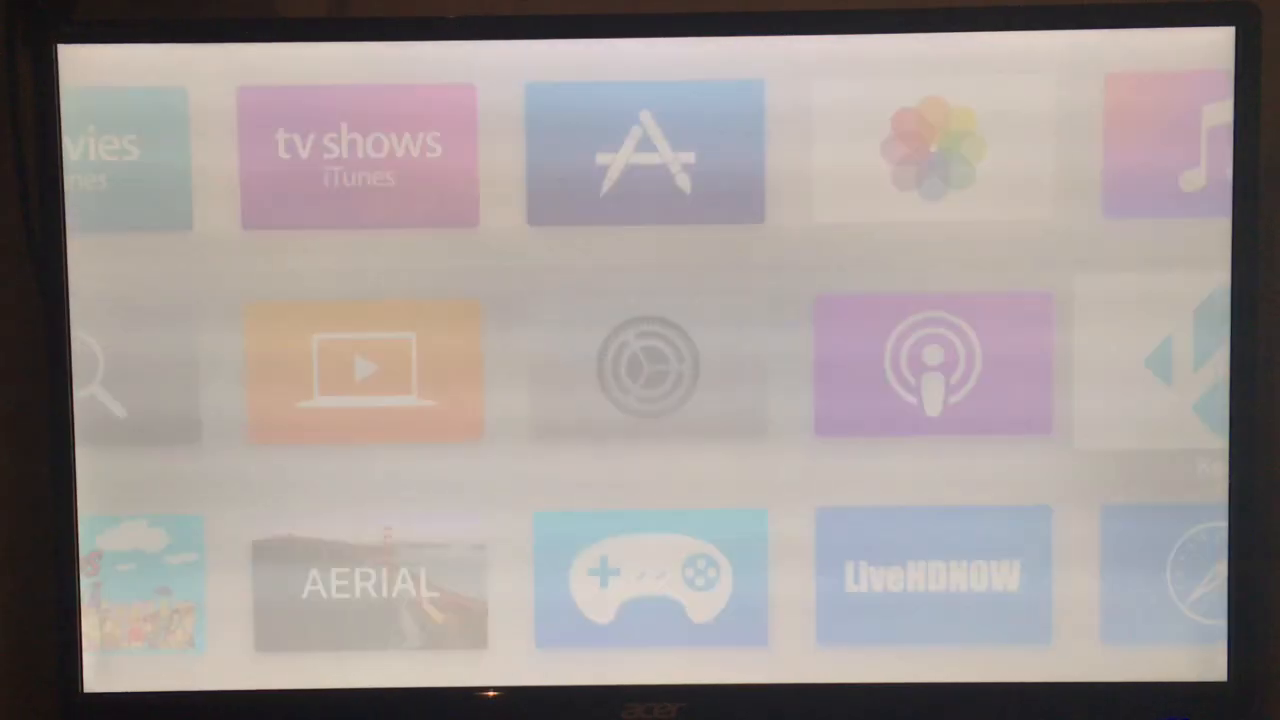